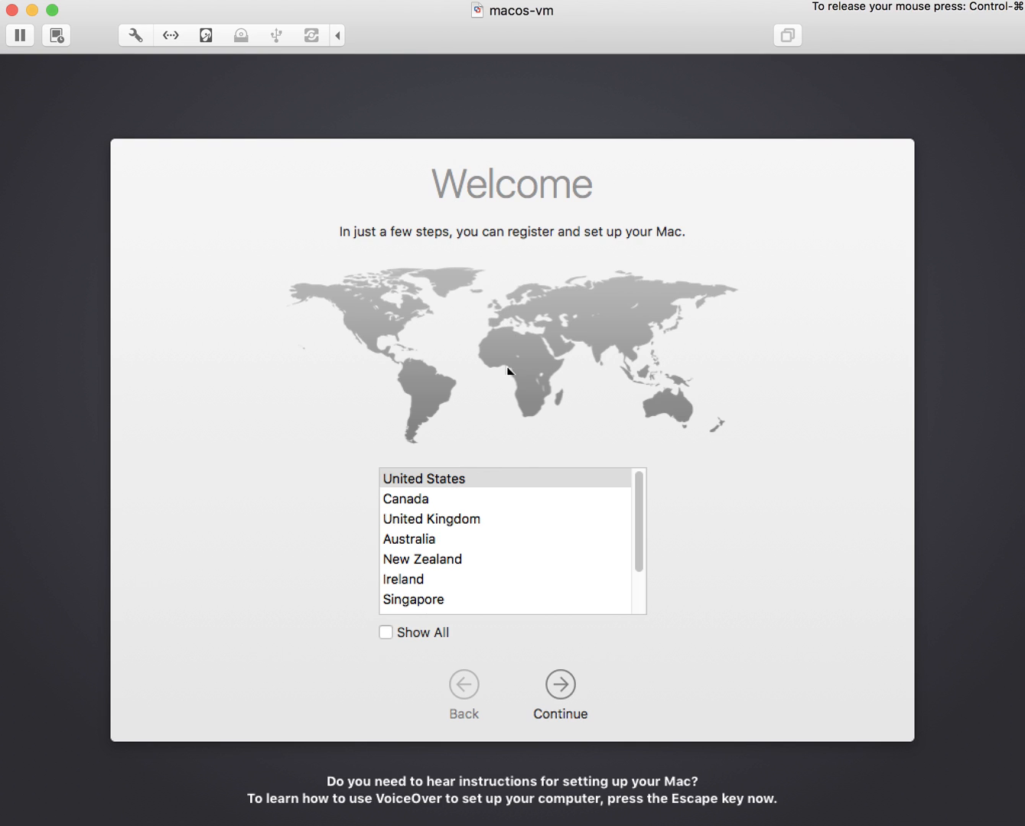
Keep United States as the country and U.S. as the keyboard layout in Setup Assistant
{"action": "left_click", "coordinate": [560, 684]}
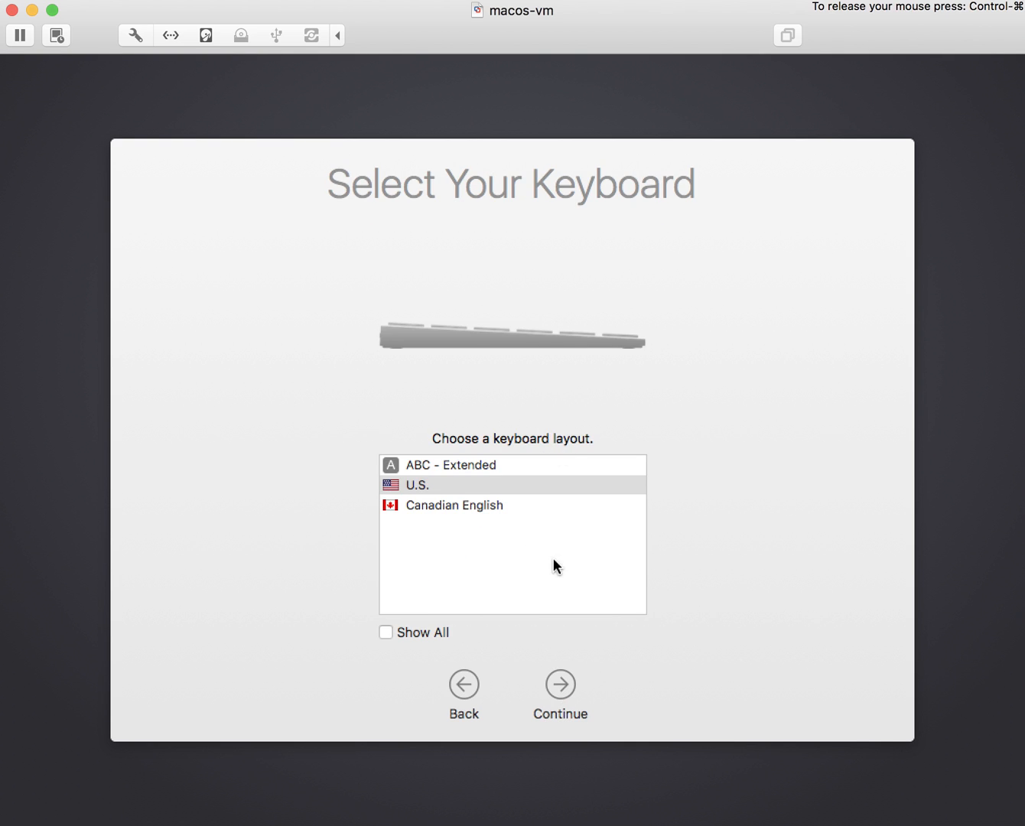
{"action": "left_click", "coordinate": [560, 684]}
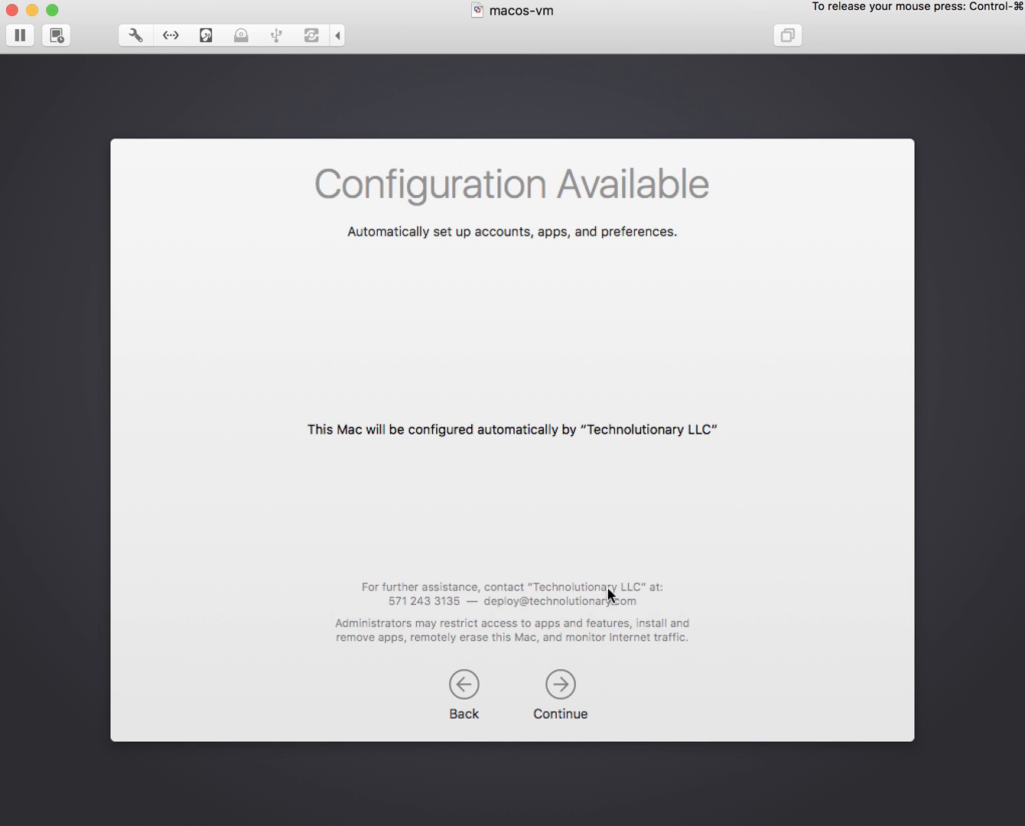
{"action": "mouse_move", "coordinate": [300, 241]}
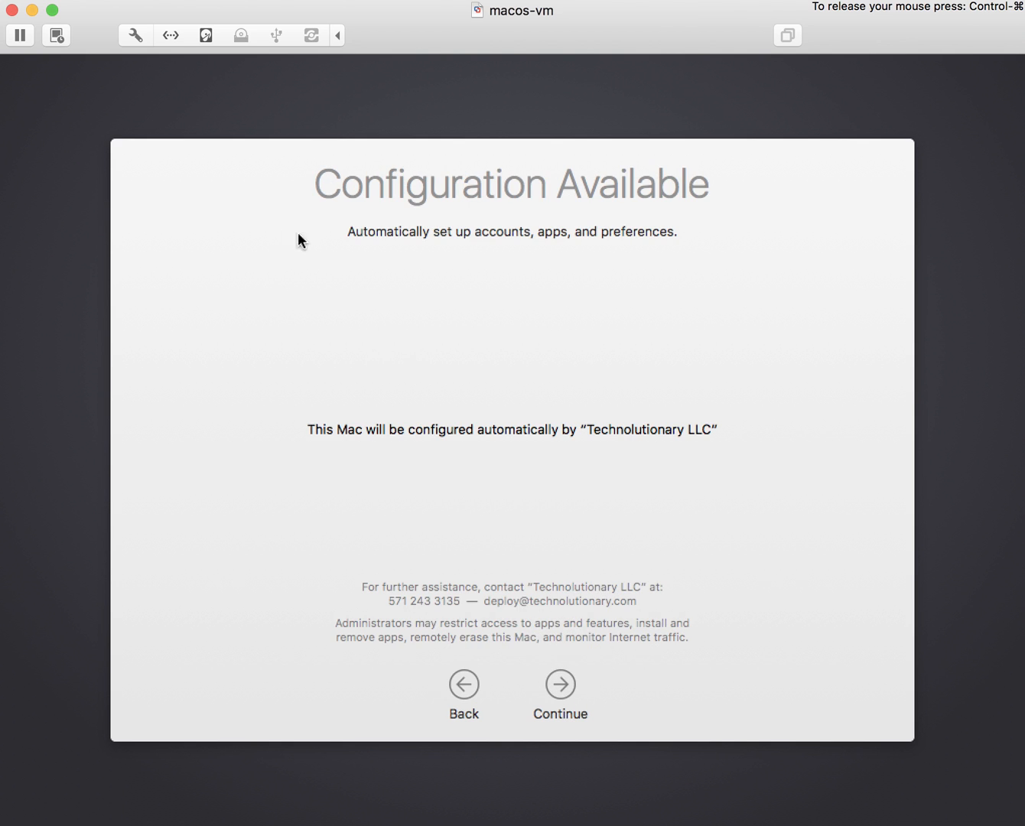
{"action": "mouse_move", "coordinate": [530, 336]}
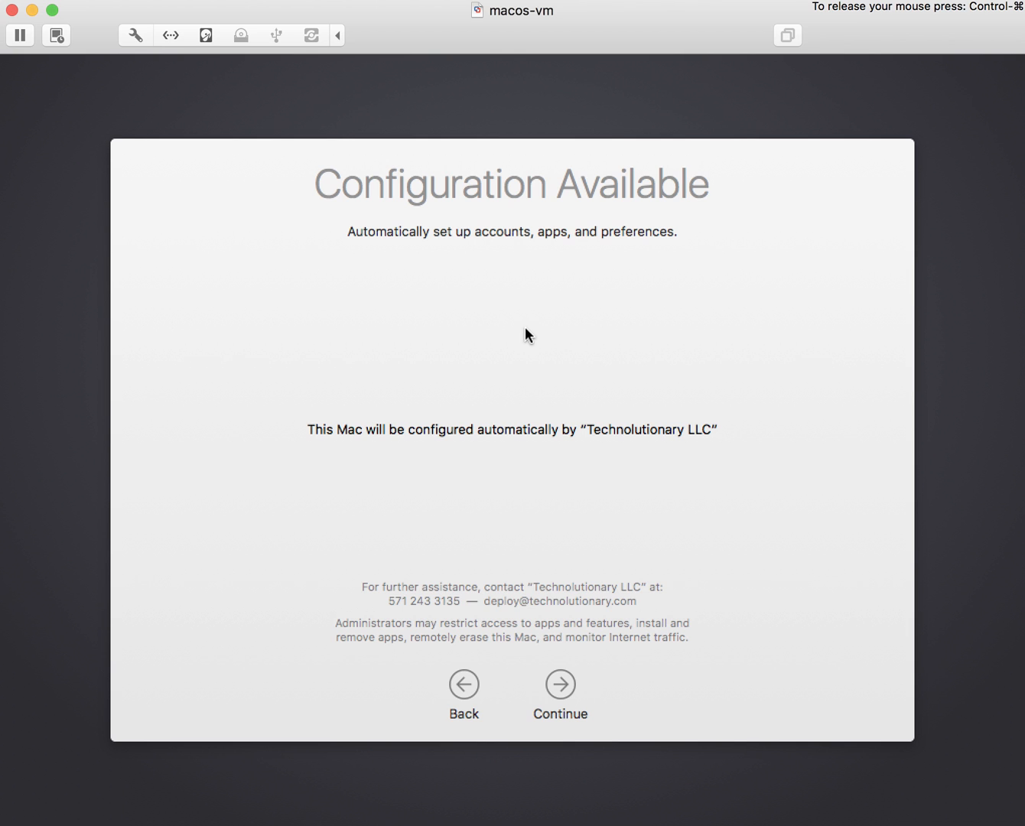
{"action": "mouse_move", "coordinate": [541, 458]}
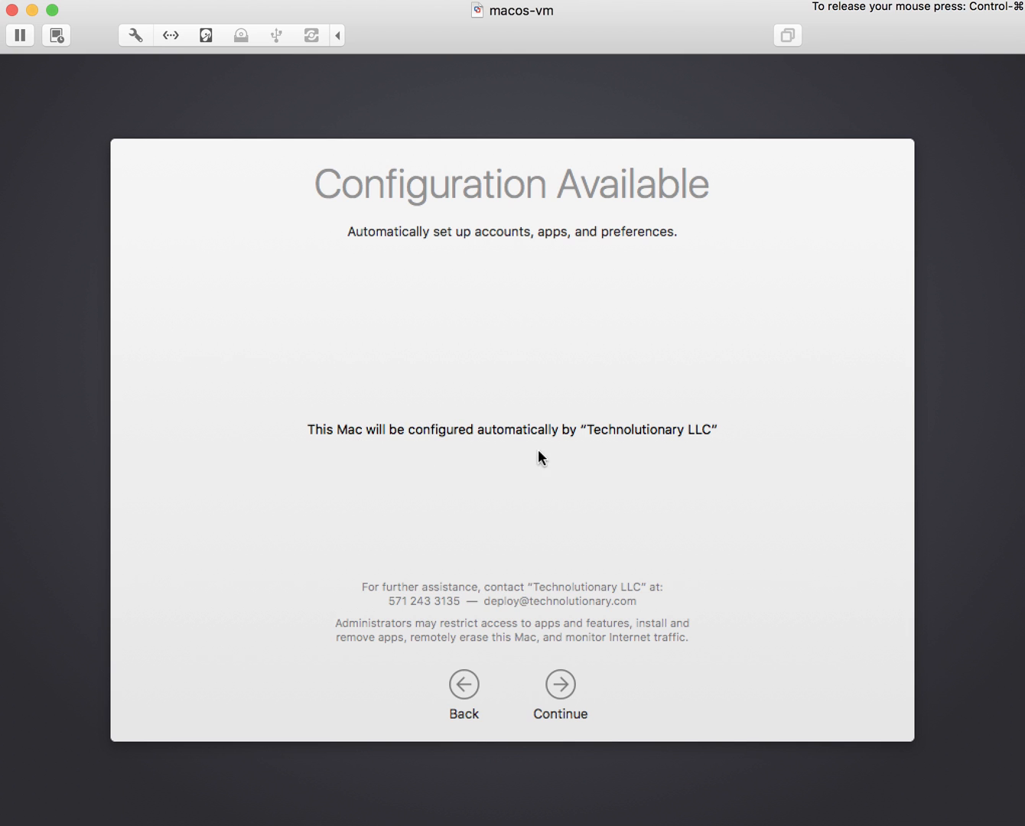
{"action": "mouse_move", "coordinate": [672, 456]}
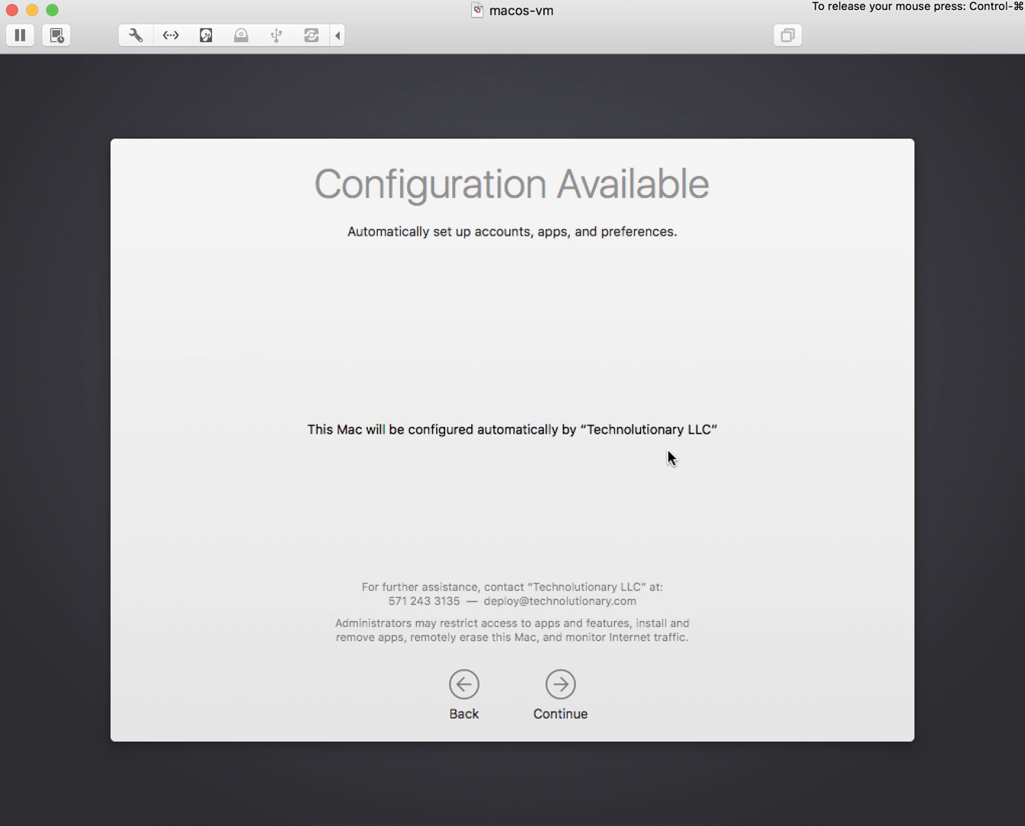
{"action": "mouse_move", "coordinate": [484, 618]}
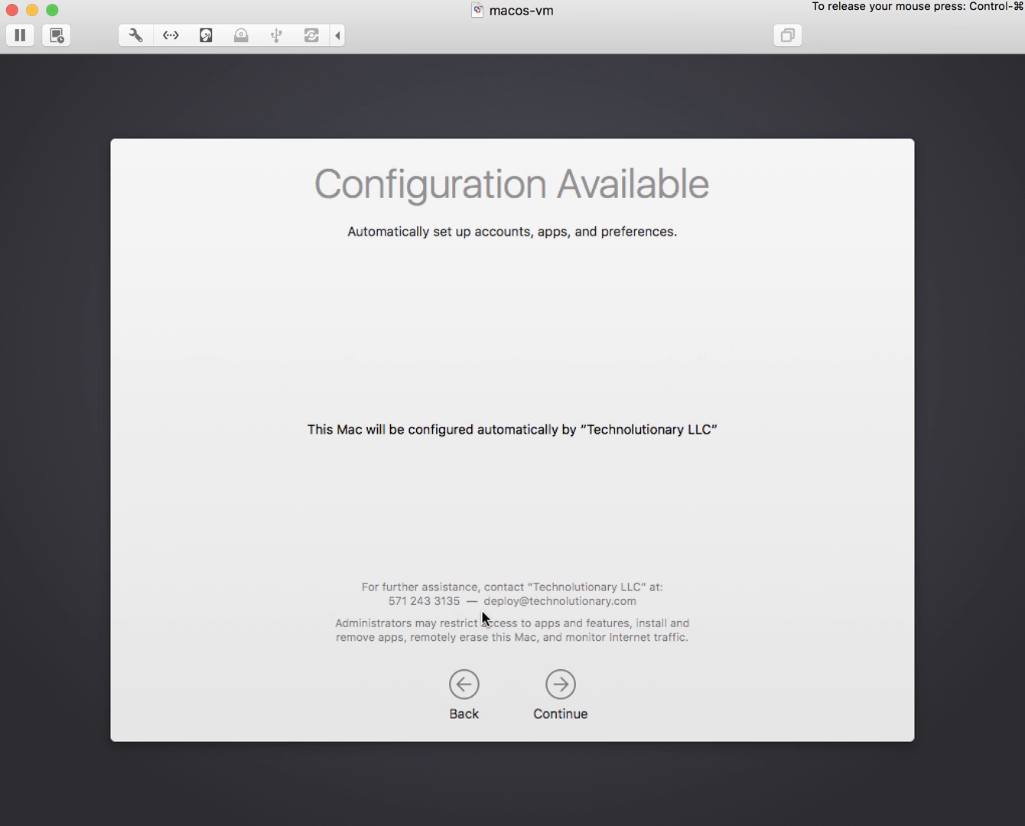
{"action": "mouse_move", "coordinate": [428, 646]}
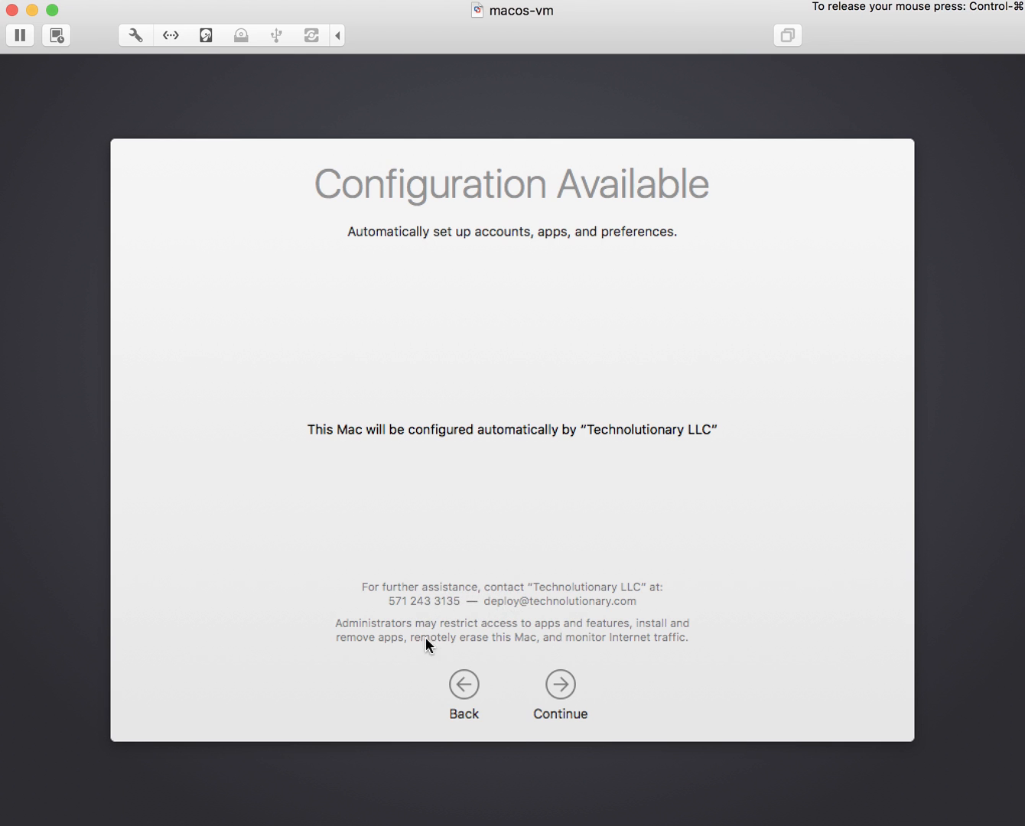
{"action": "mouse_move", "coordinate": [469, 658]}
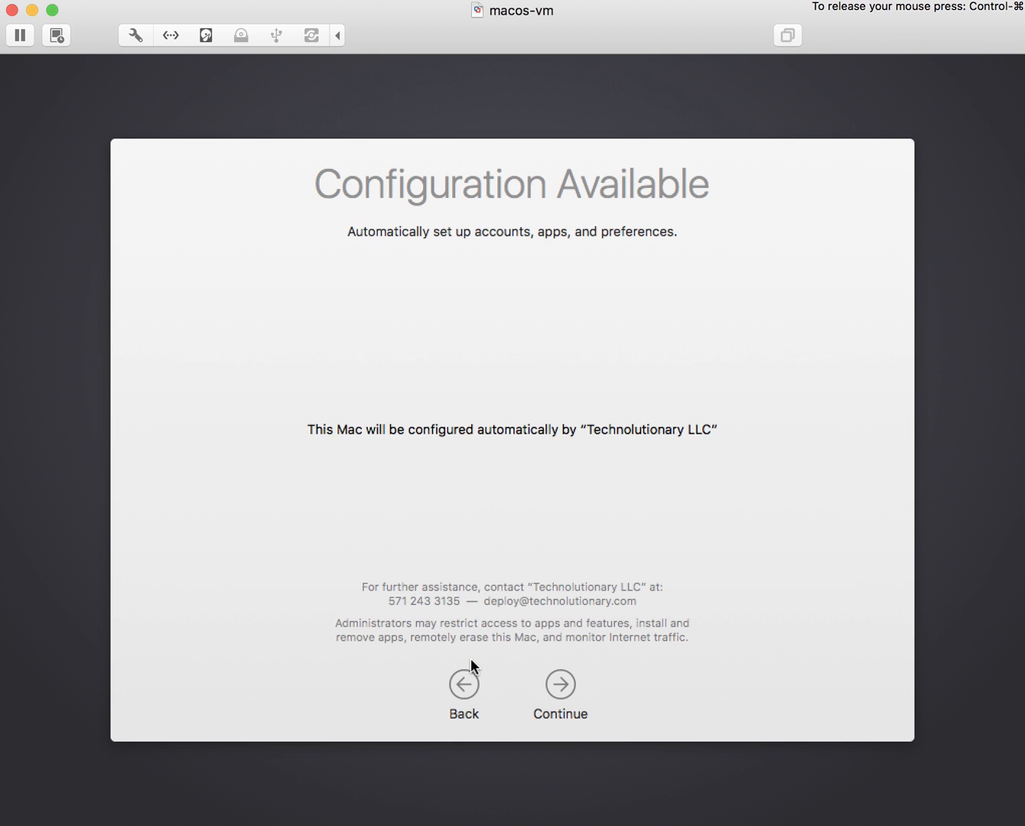
{"action": "mouse_move", "coordinate": [543, 676]}
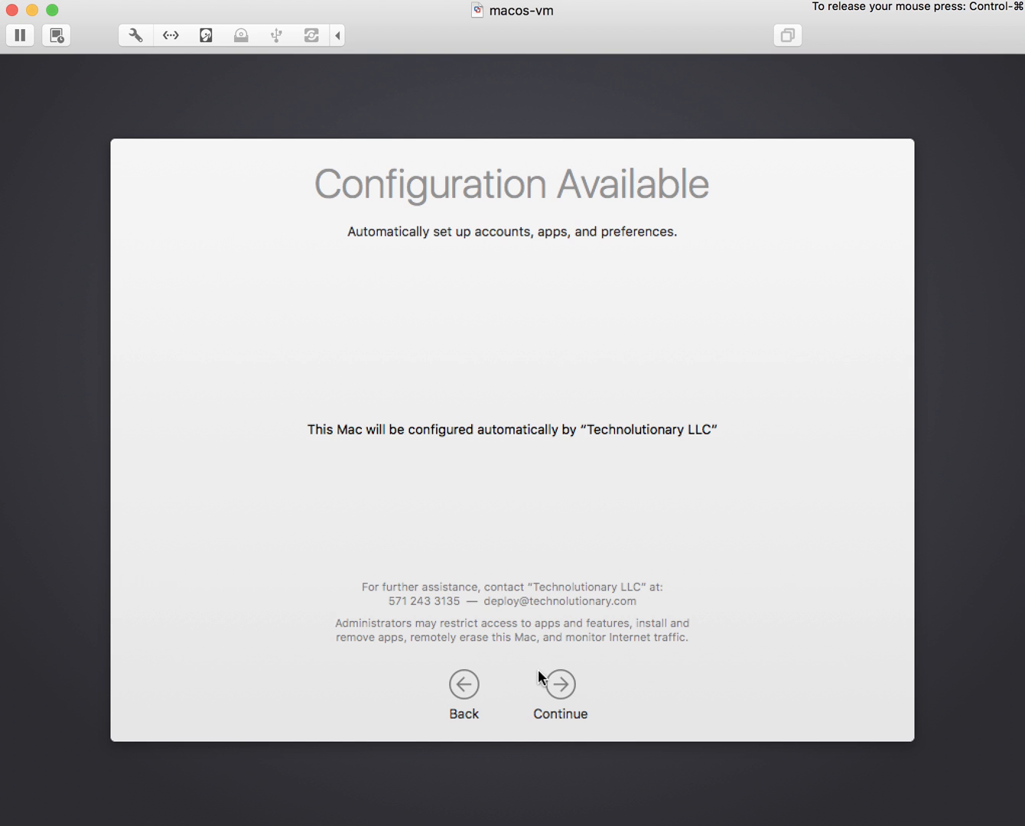
{"action": "mouse_move", "coordinate": [567, 698]}
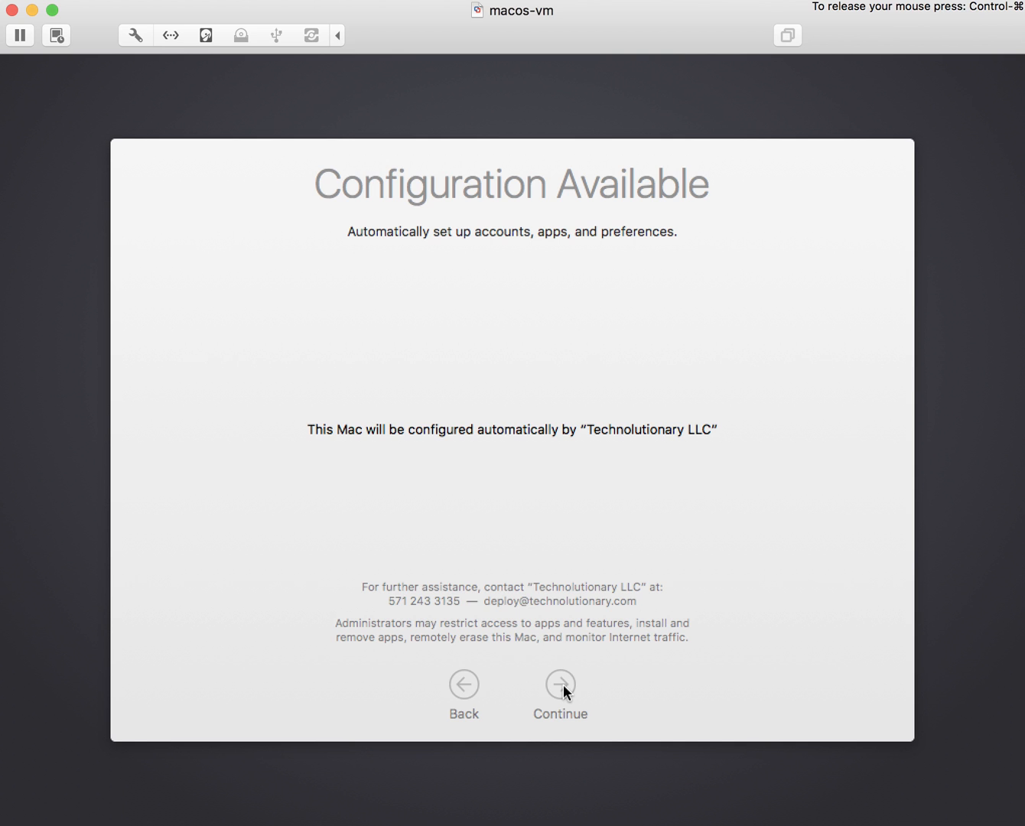
Accept the Technolutionary LLC configuration and choose 'Don't transfer any information now'
{"action": "left_click", "coordinate": [560, 682]}
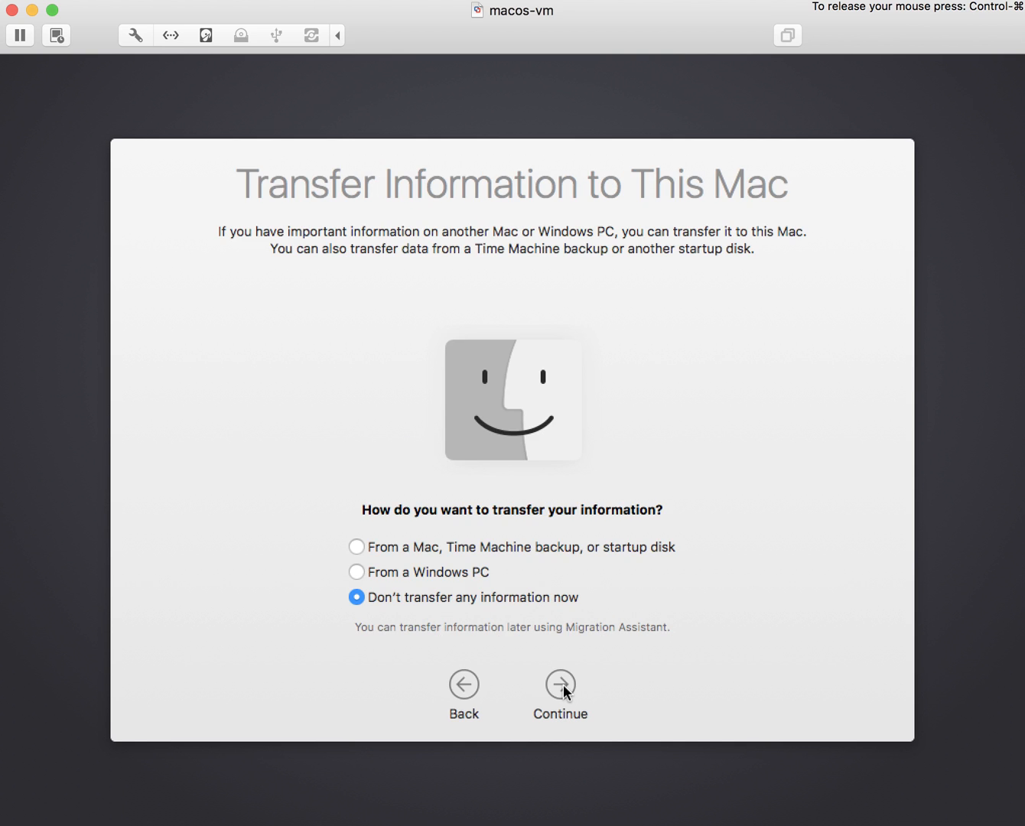
{"action": "mouse_move", "coordinate": [578, 696]}
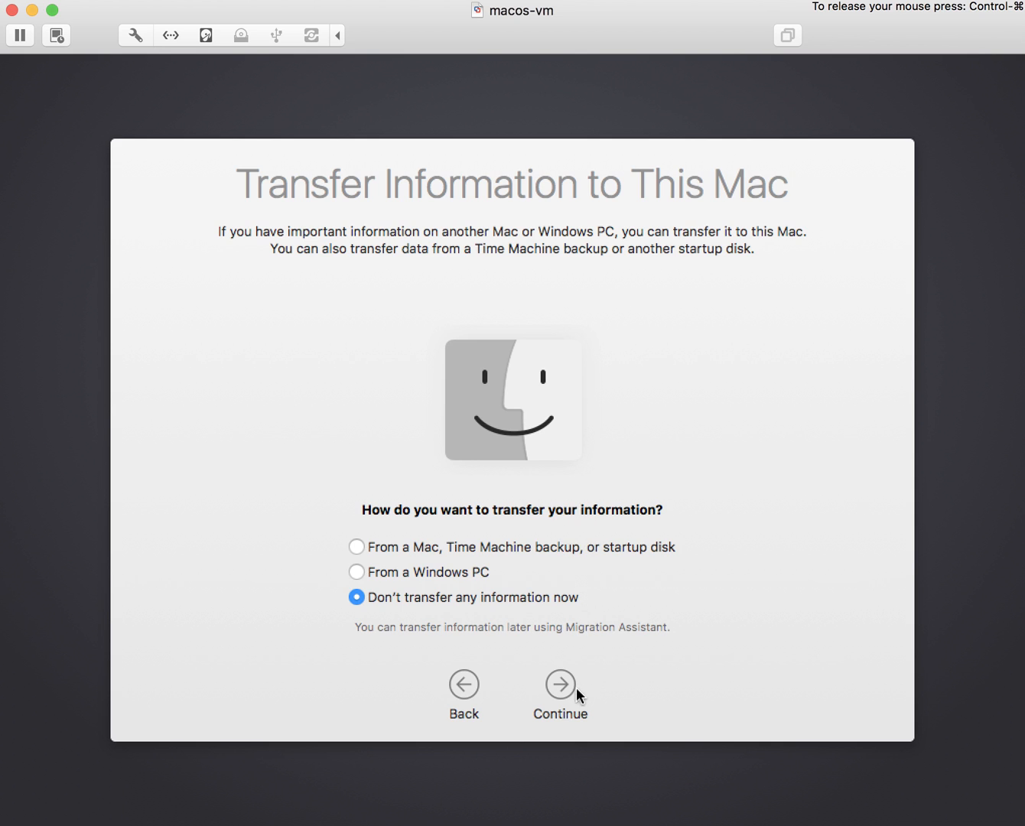
{"action": "mouse_move", "coordinate": [569, 695]}
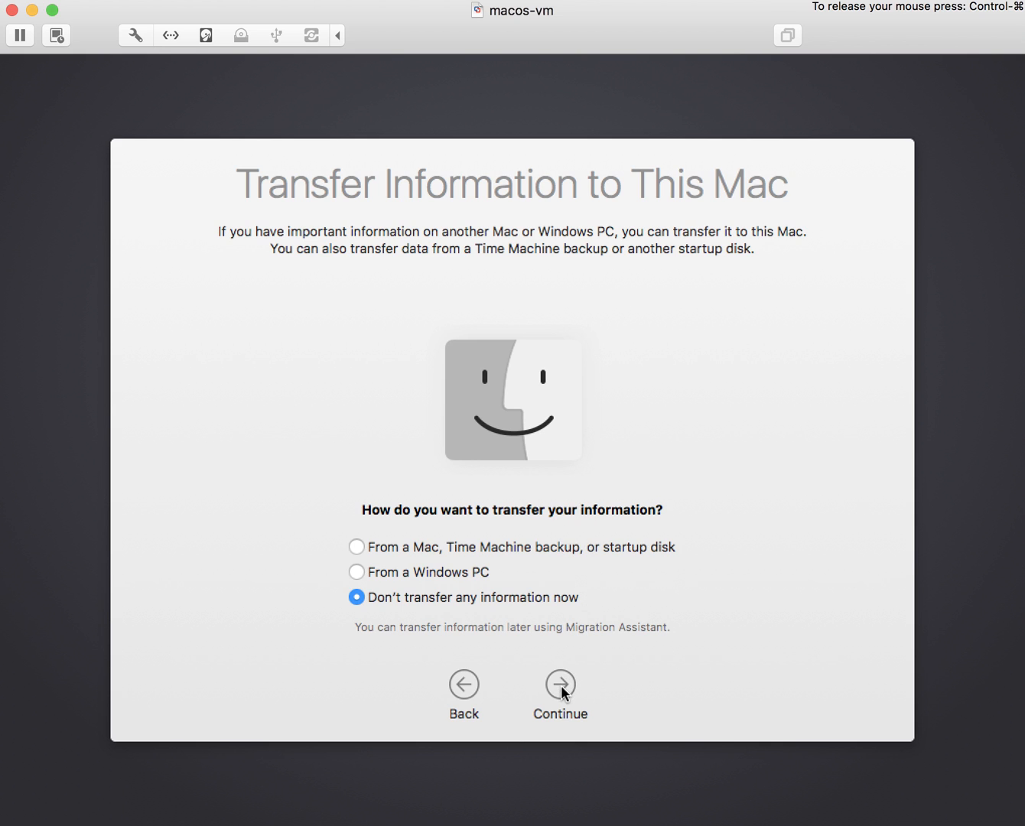
{"action": "left_click", "coordinate": [560, 684]}
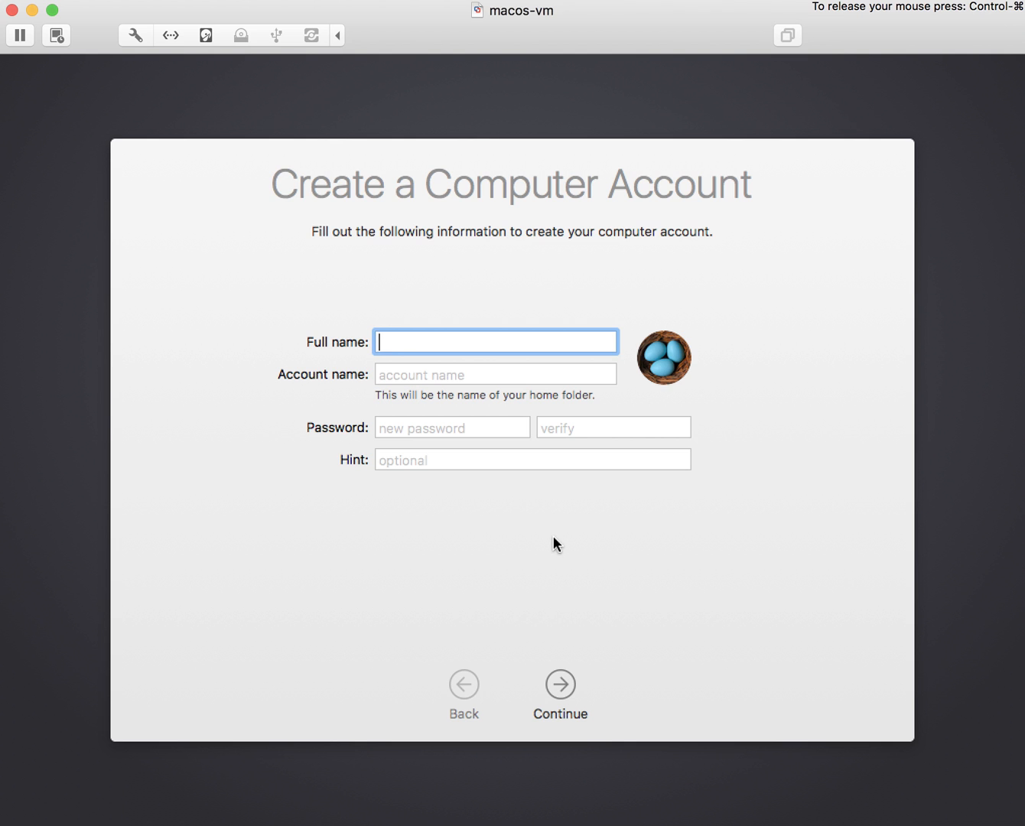
Create the local account with full name 'Tom' and a verified password, then continue once created
{"action": "type", "text": "Tom"}
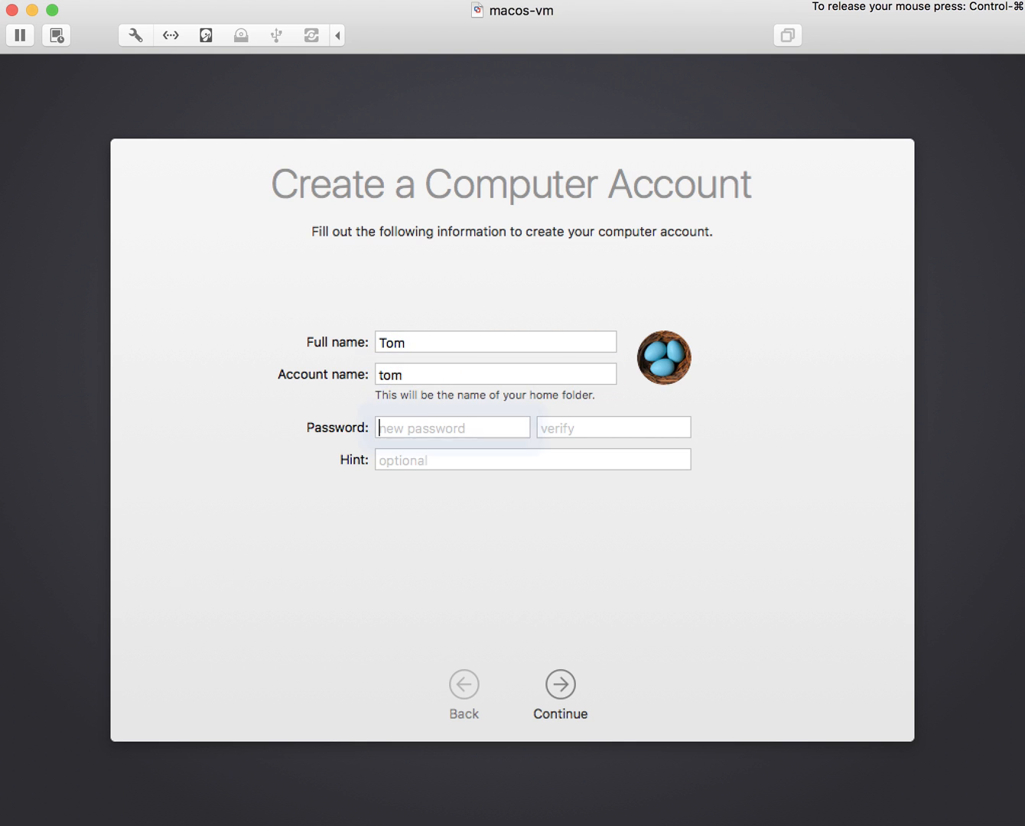
{"action": "type", "text": "password"}
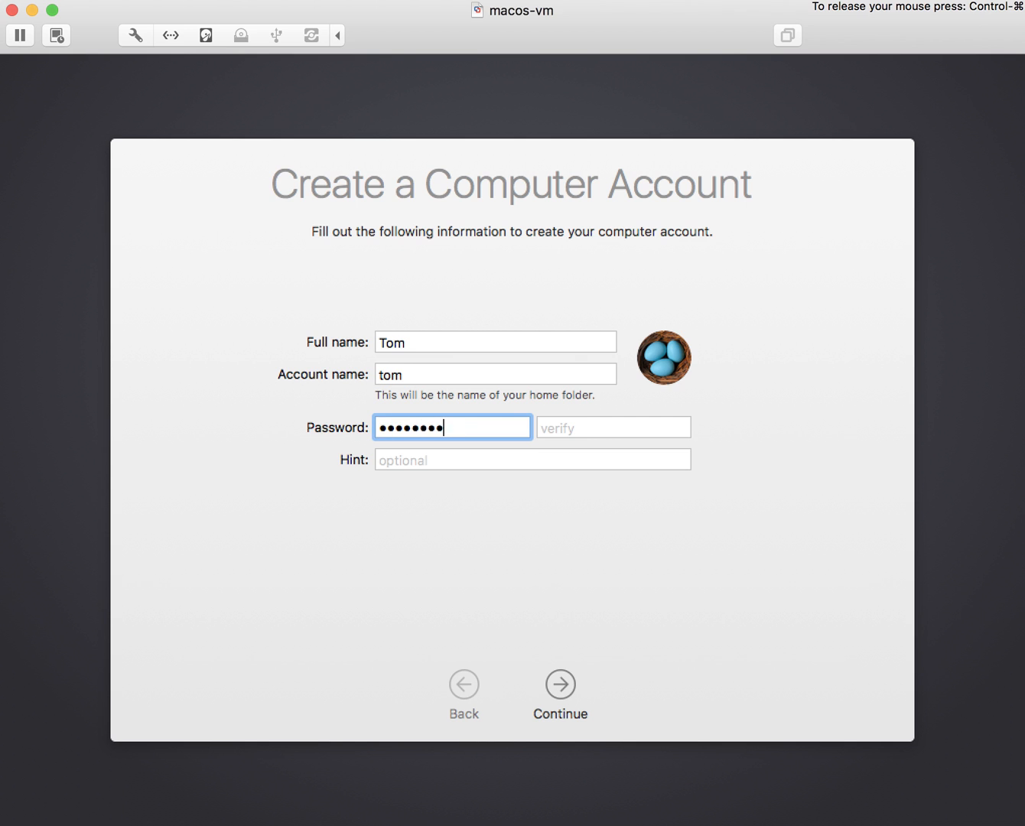
{"action": "type", "text": "•••••"}
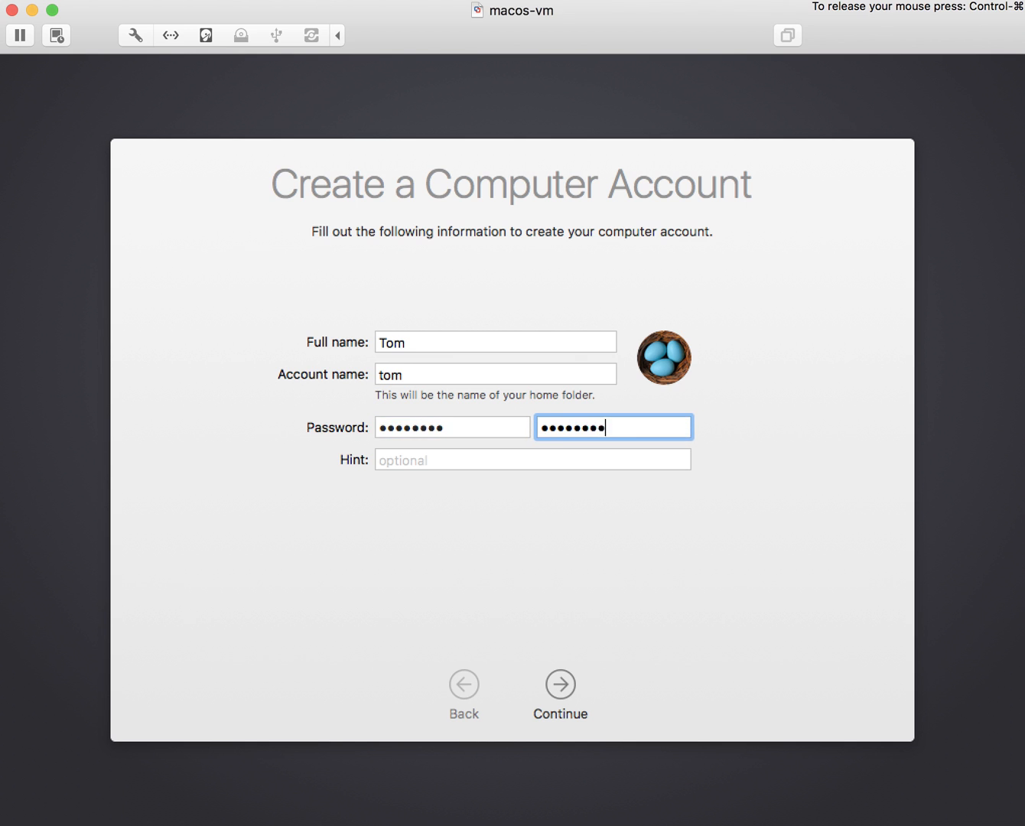
{"action": "left_click", "coordinate": [560, 686]}
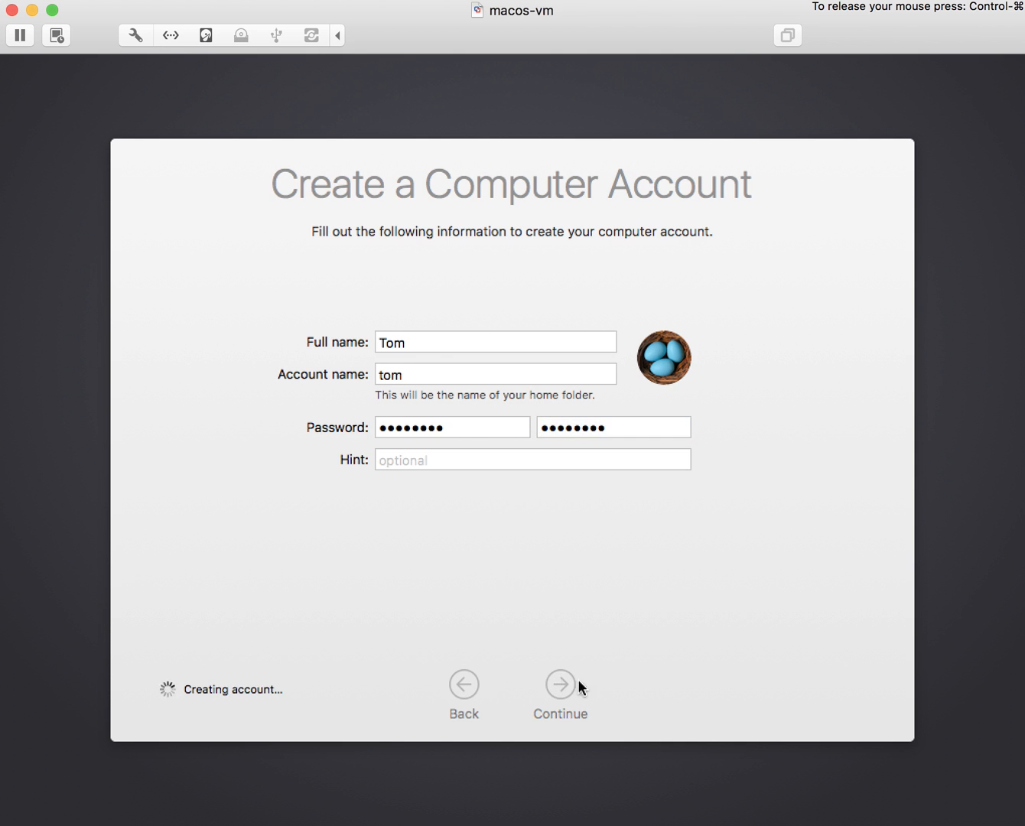
{"action": "mouse_move", "coordinate": [617, 683]}
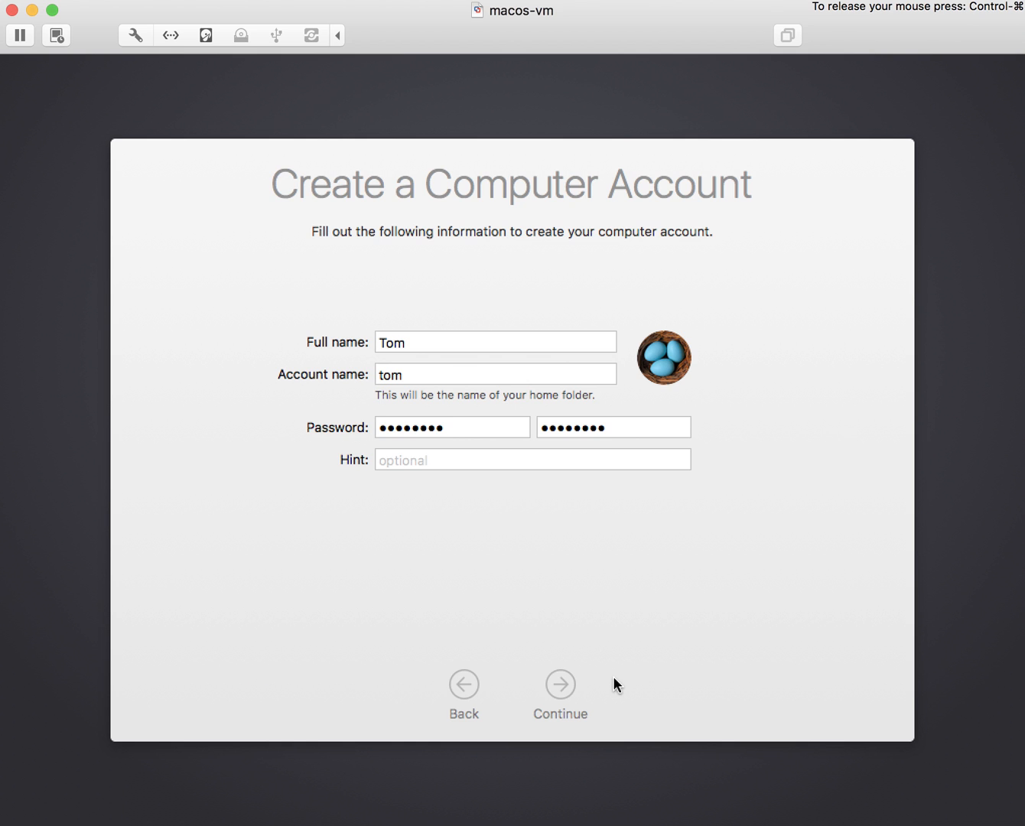
{"action": "left_click", "coordinate": [560, 684]}
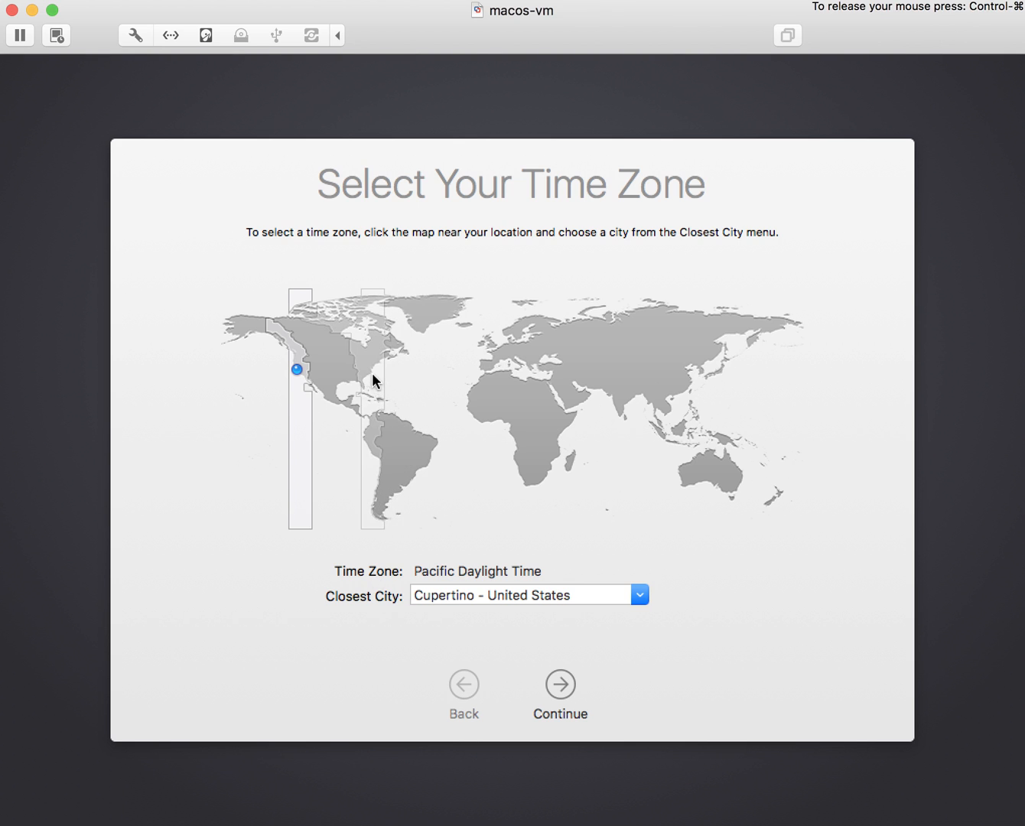
Set the time zone near New York (Eastern Daylight Time) and keep both analytics options checked
{"action": "left_click", "coordinate": [375, 381]}
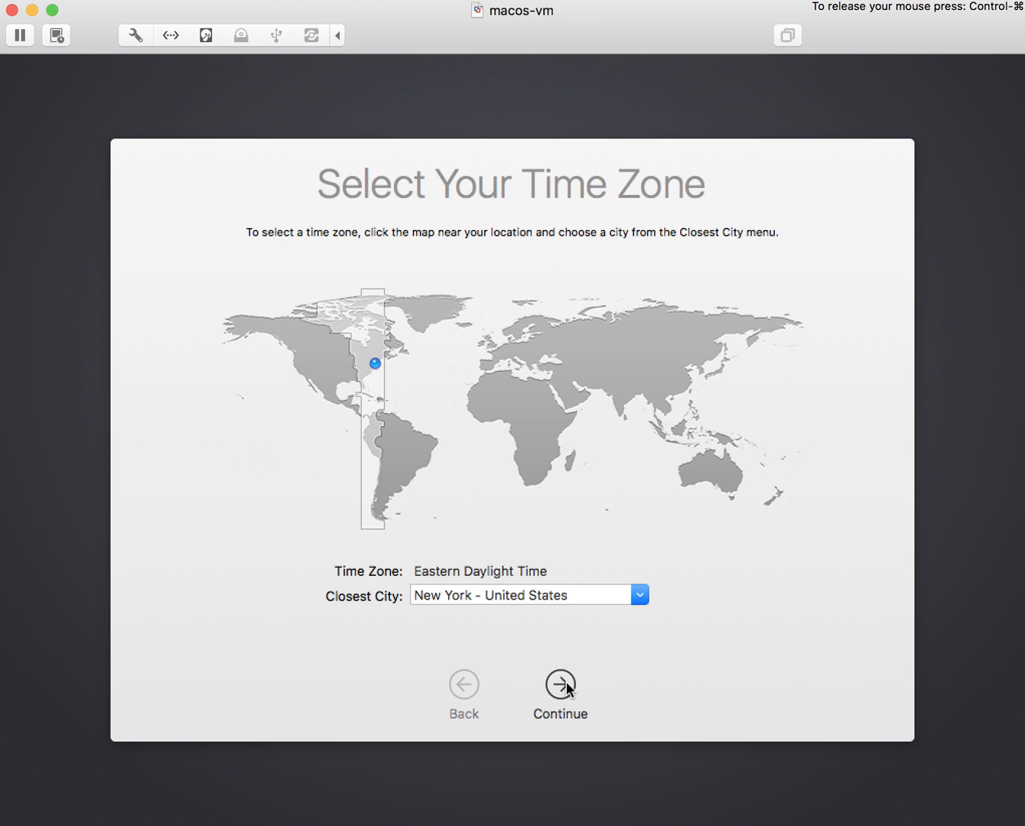
{"action": "left_click", "coordinate": [560, 684]}
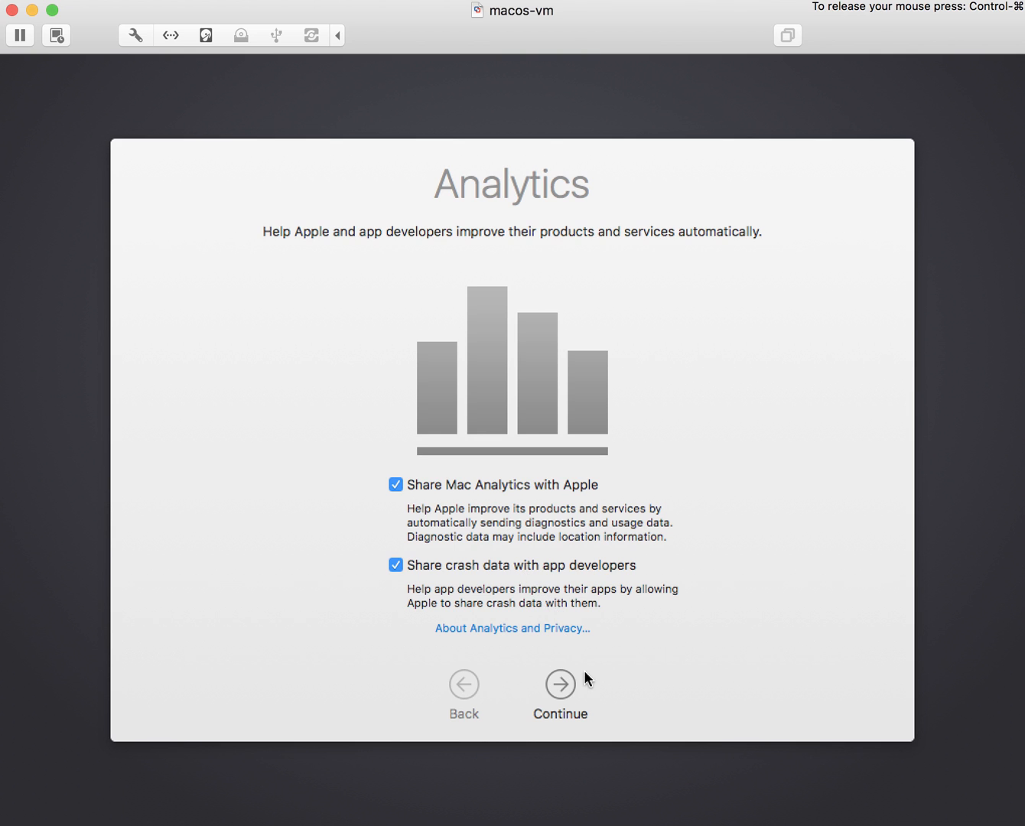
{"action": "left_click", "coordinate": [560, 686]}
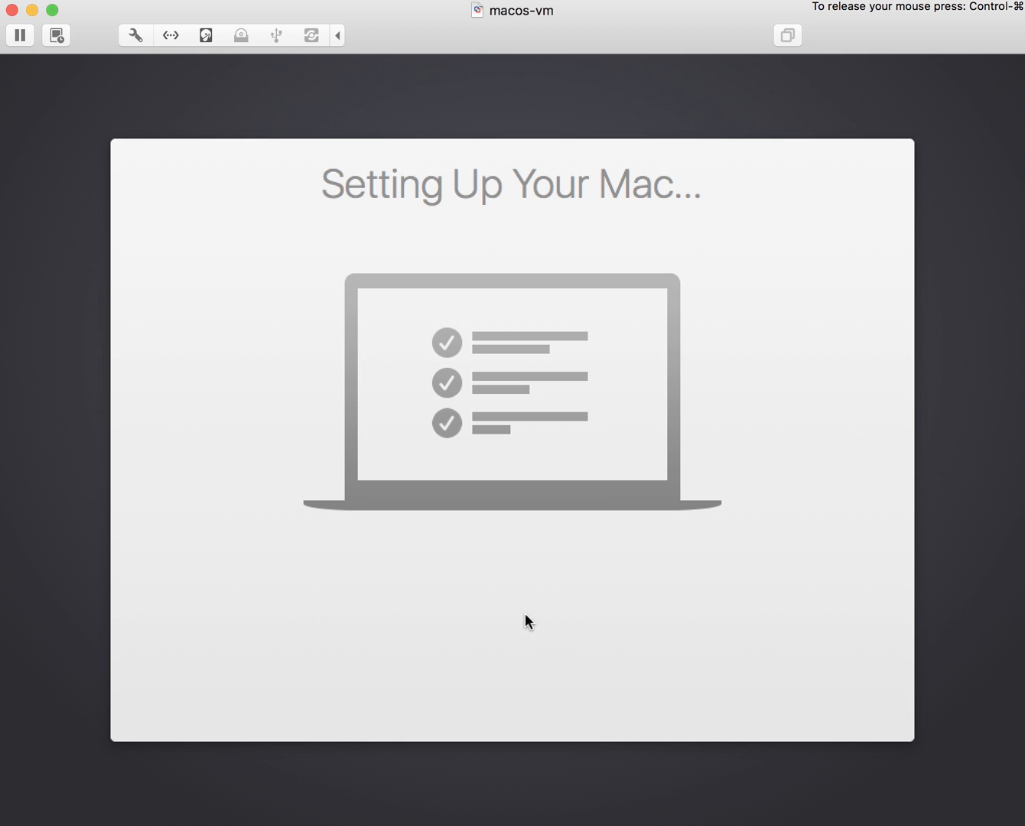
{"action": "mouse_move", "coordinate": [515, 596]}
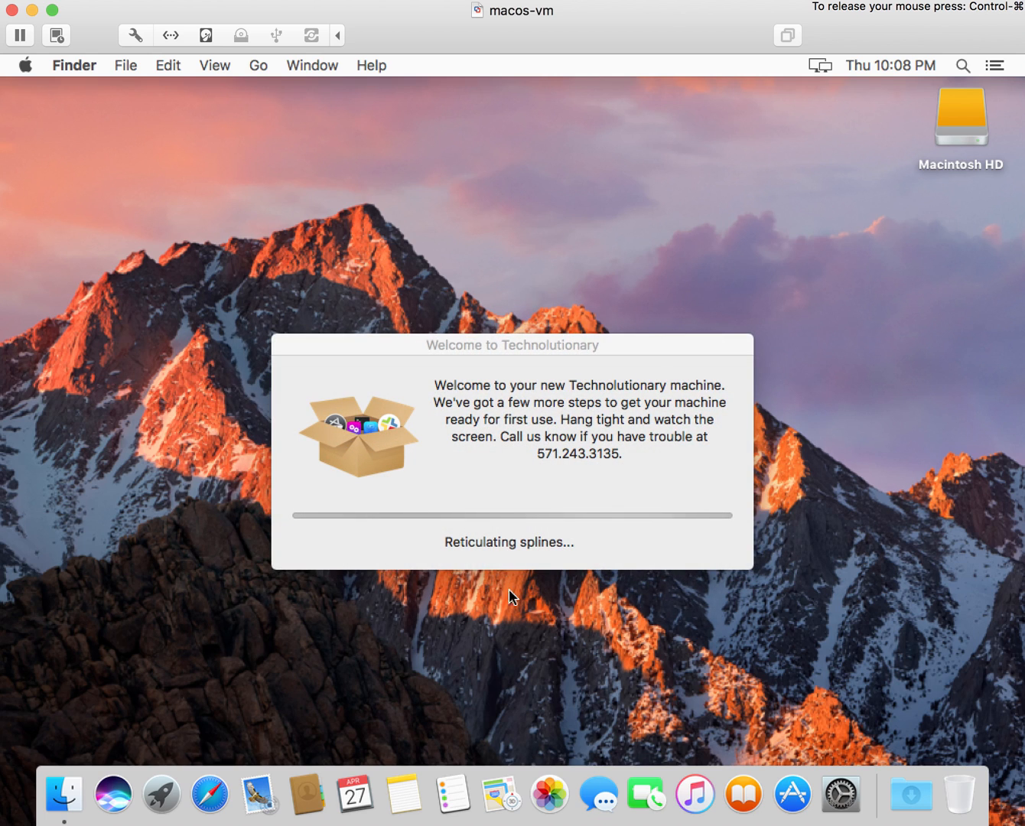
{"action": "mouse_move", "coordinate": [525, 453]}
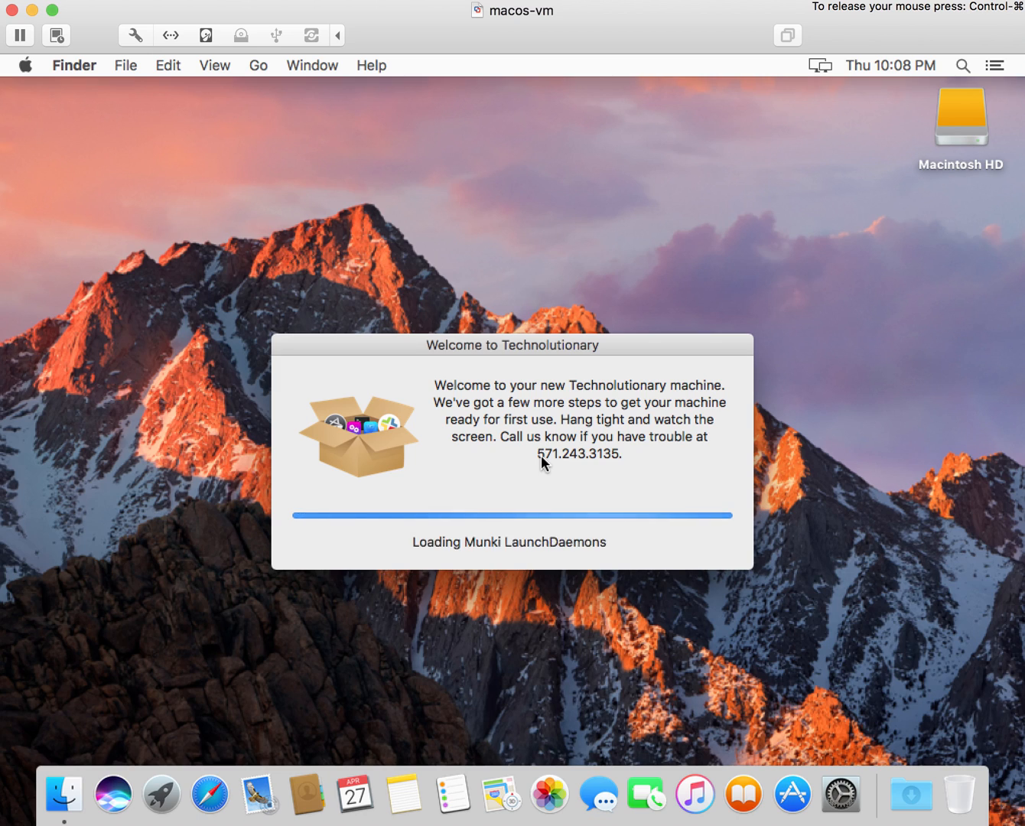
{"action": "mouse_move", "coordinate": [516, 482]}
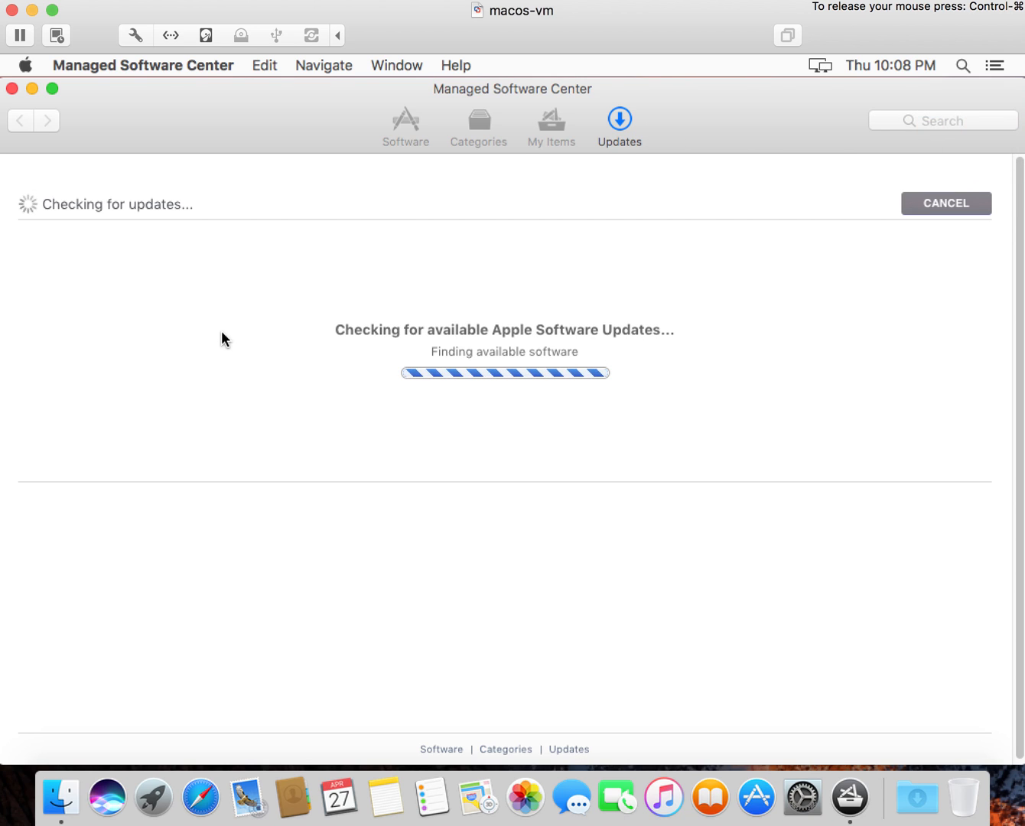
{"action": "mouse_move", "coordinate": [331, 380]}
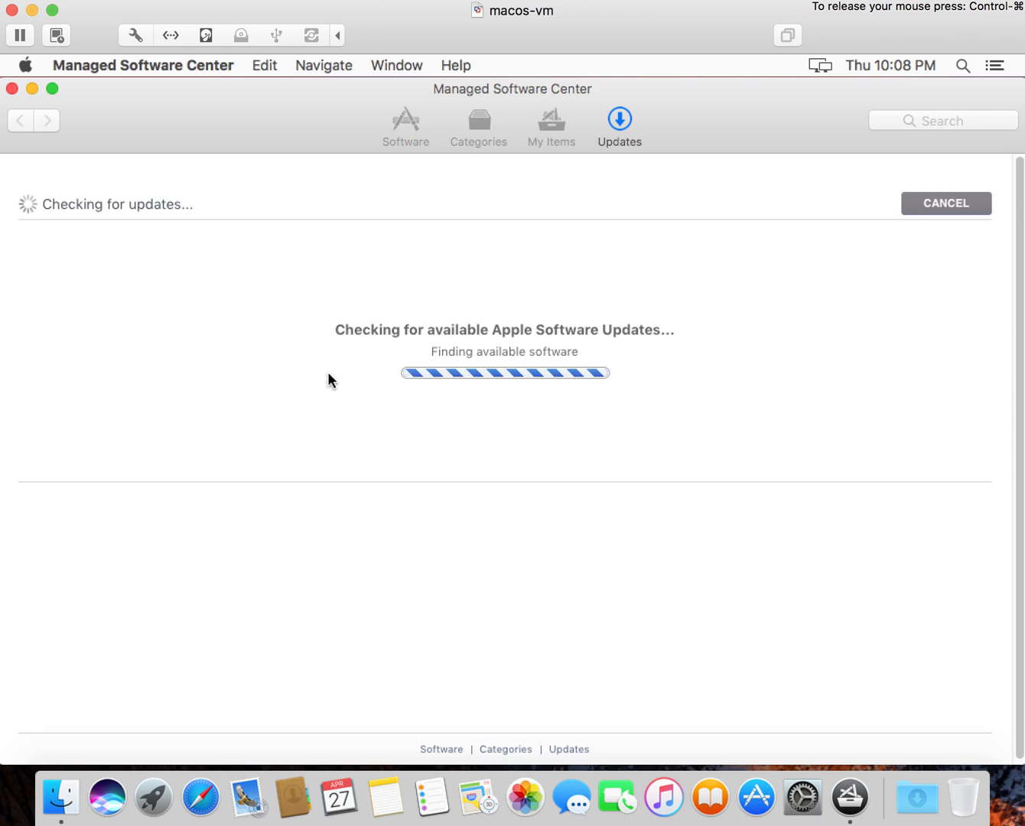
{"action": "mouse_move", "coordinate": [383, 404]}
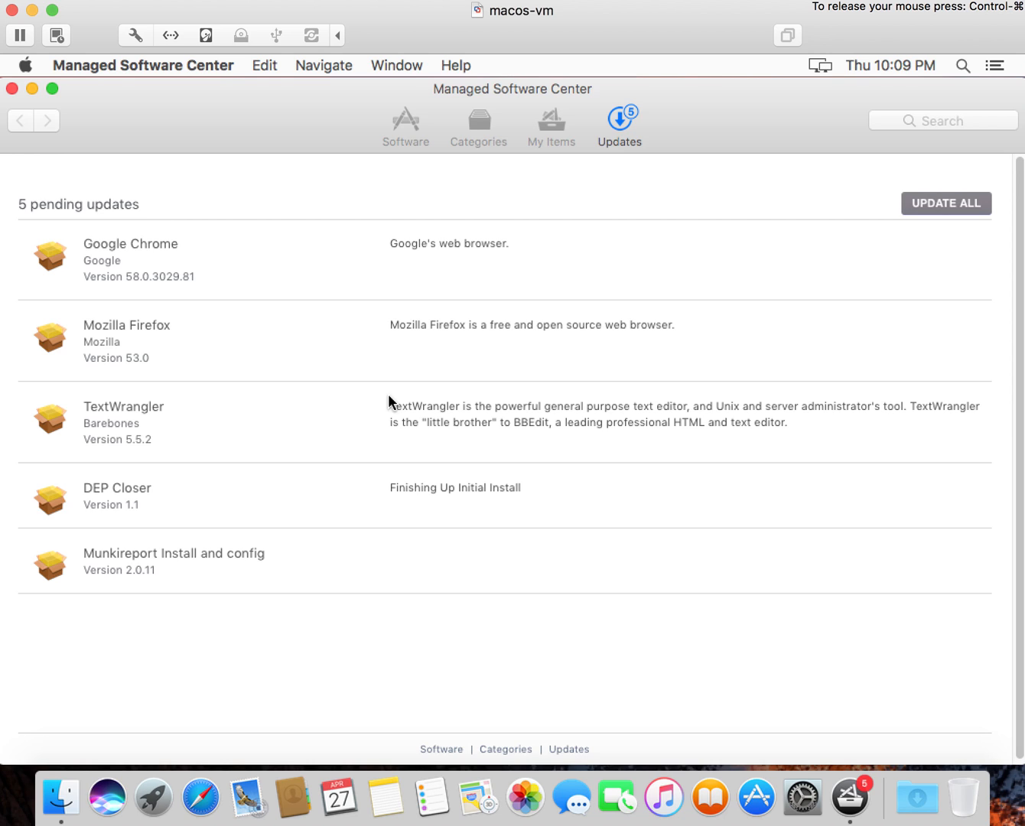
{"action": "mouse_move", "coordinate": [236, 349]}
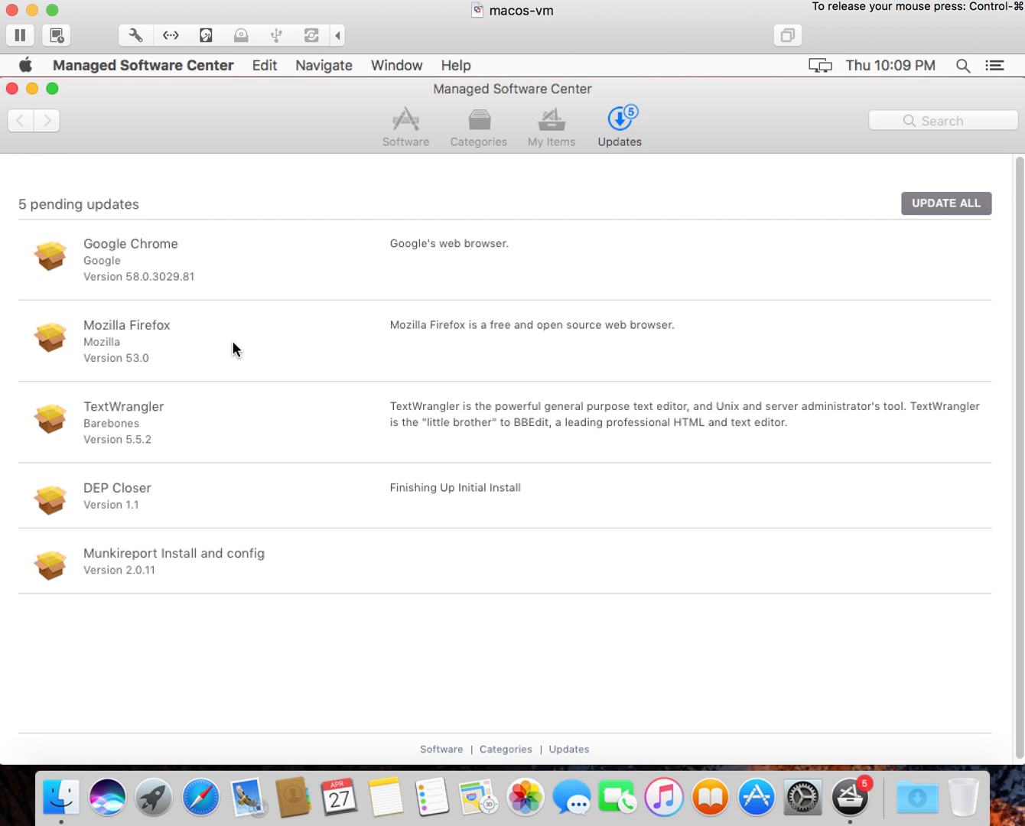
{"action": "mouse_move", "coordinate": [268, 389]}
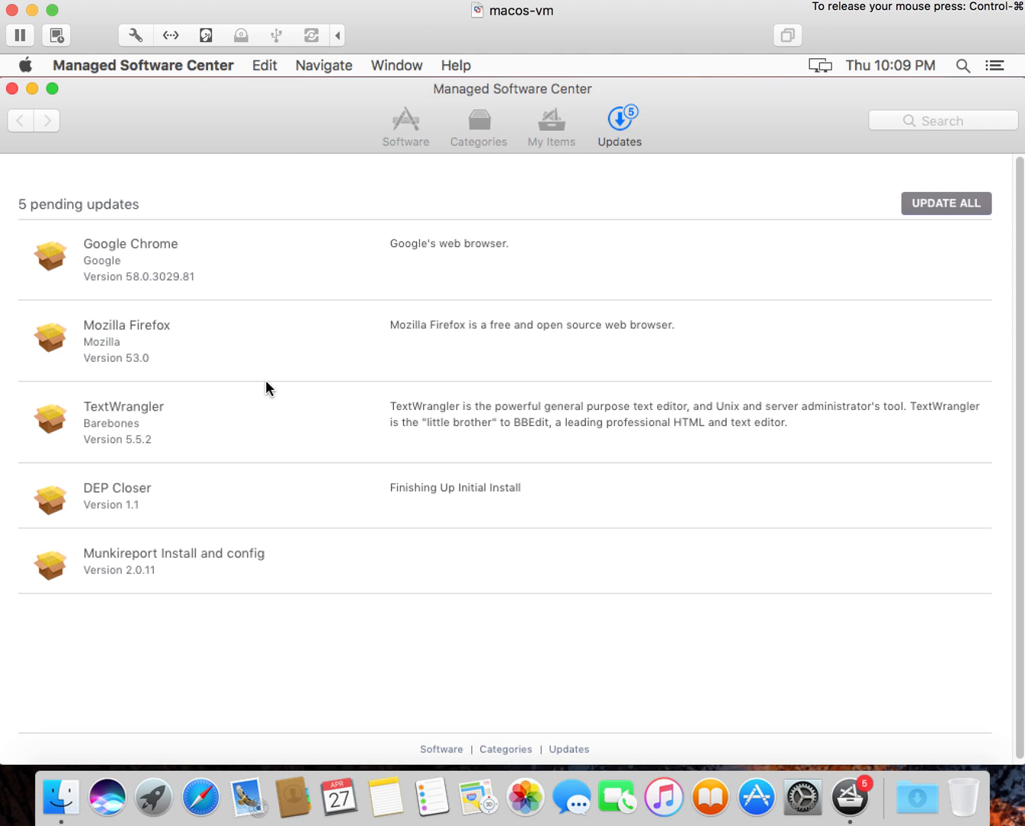
{"action": "mouse_move", "coordinate": [435, 303]}
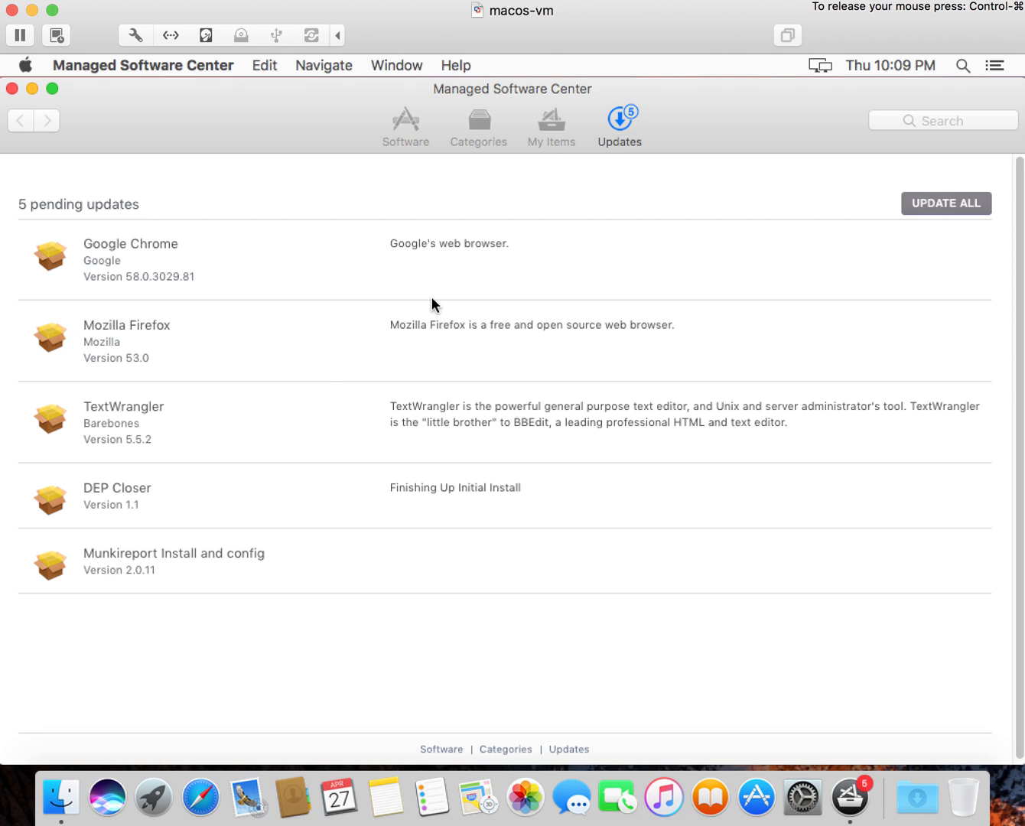
{"action": "mouse_move", "coordinate": [624, 291]}
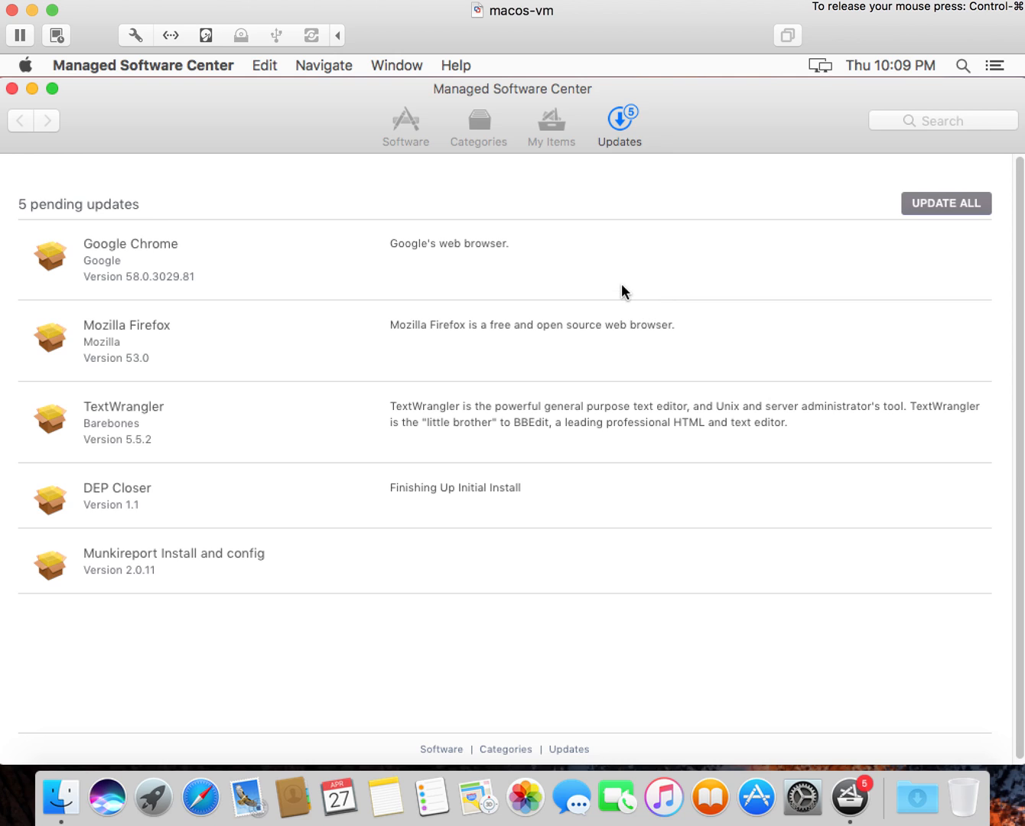
{"action": "mouse_move", "coordinate": [805, 287]}
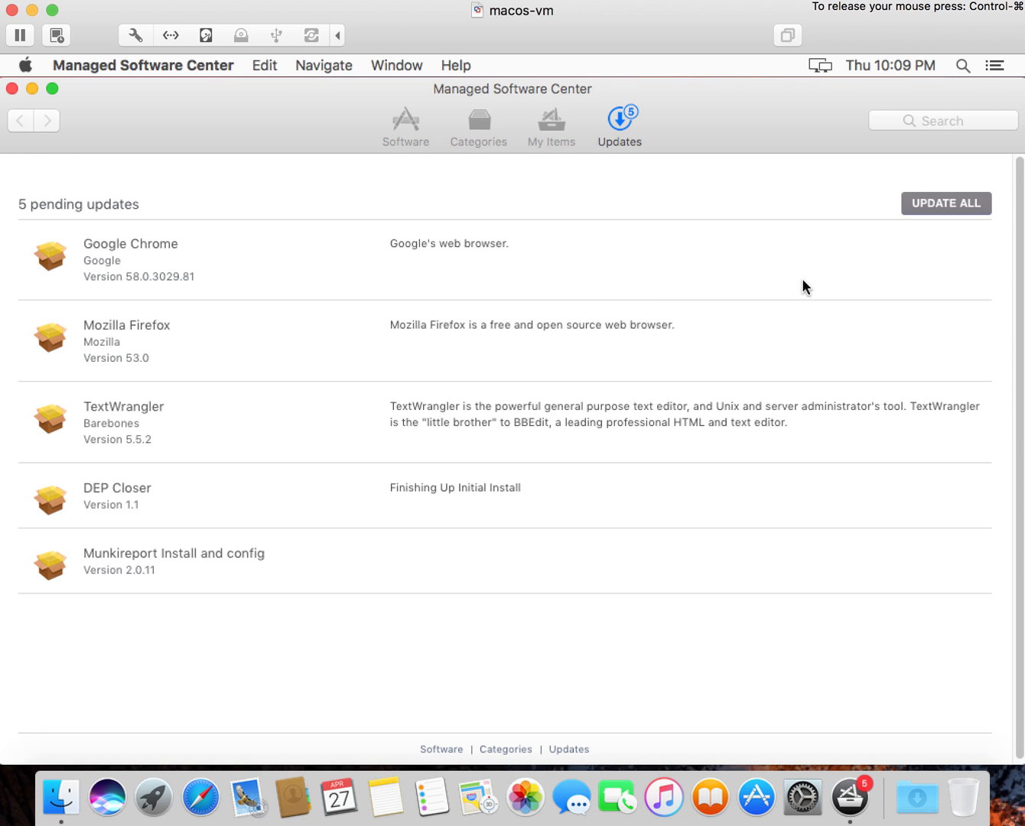
{"action": "mouse_move", "coordinate": [935, 215]}
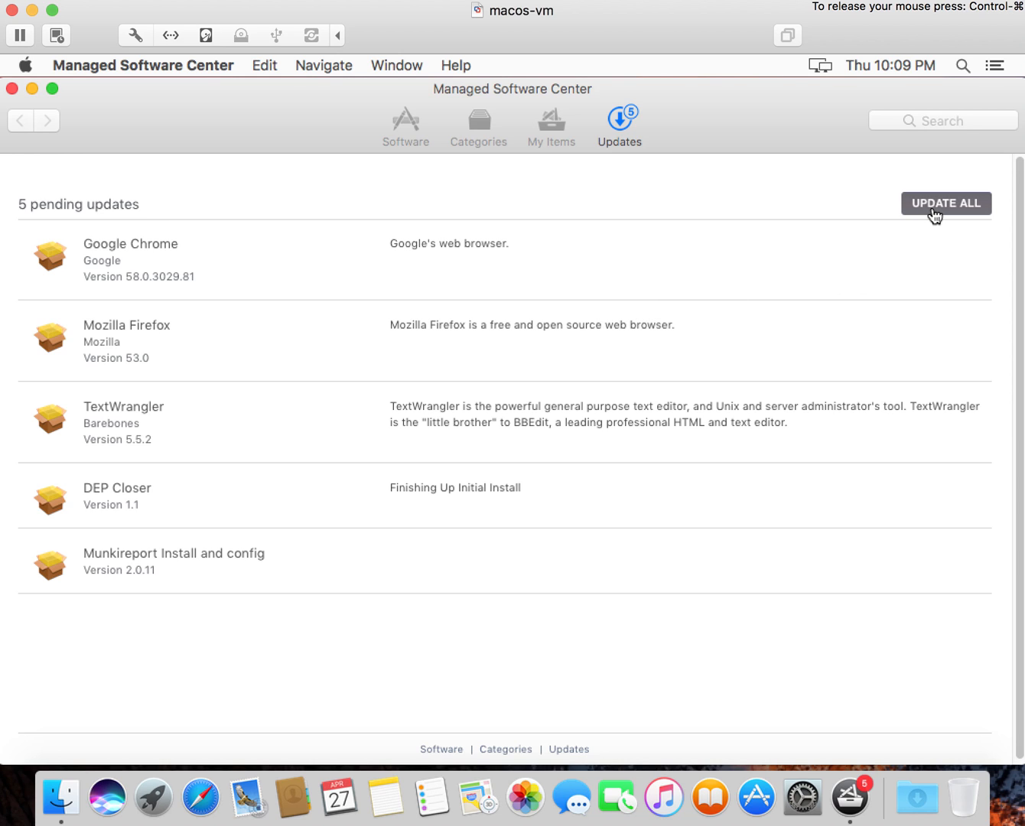
Choose UPDATE ALL to install the five pending updates, starting with Mozilla Firefox
{"action": "left_click", "coordinate": [946, 202]}
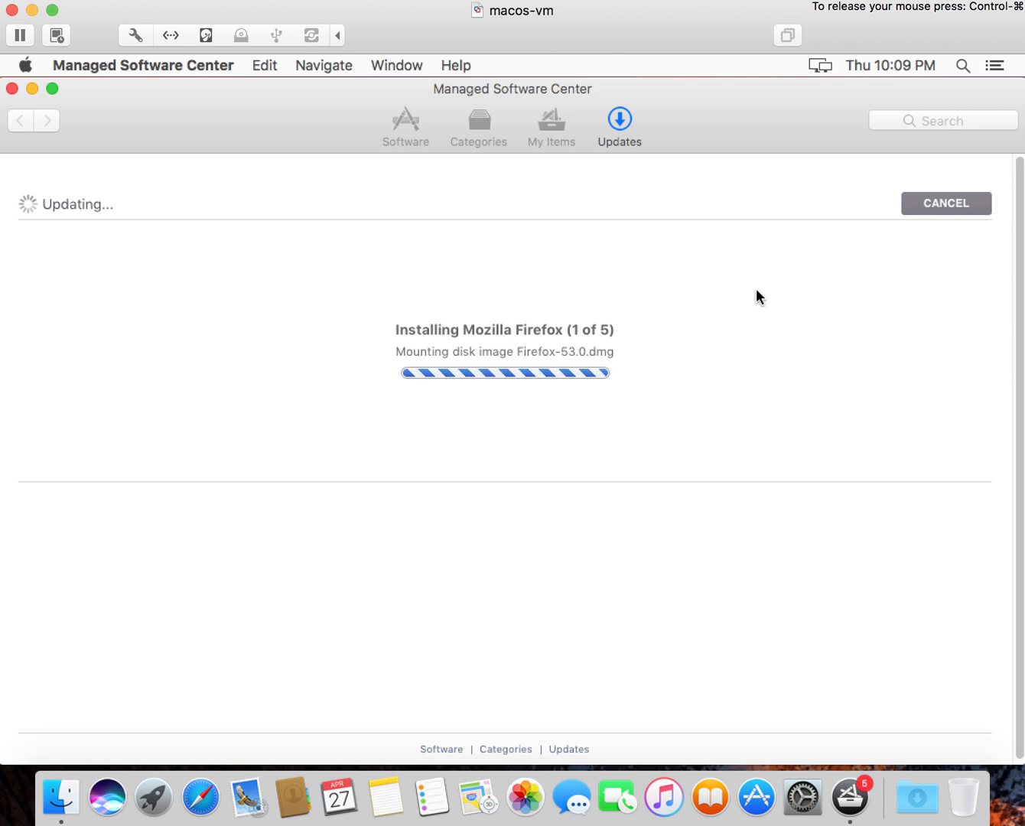
{"action": "mouse_move", "coordinate": [641, 392]}
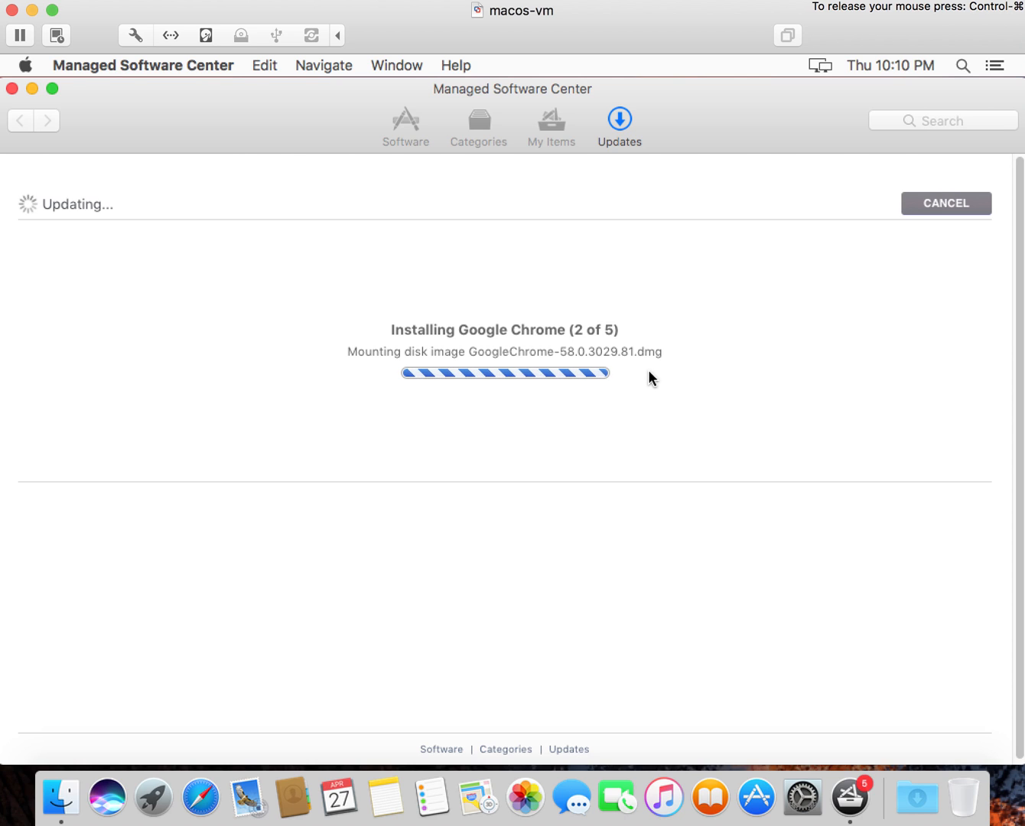
{"action": "mouse_move", "coordinate": [670, 425]}
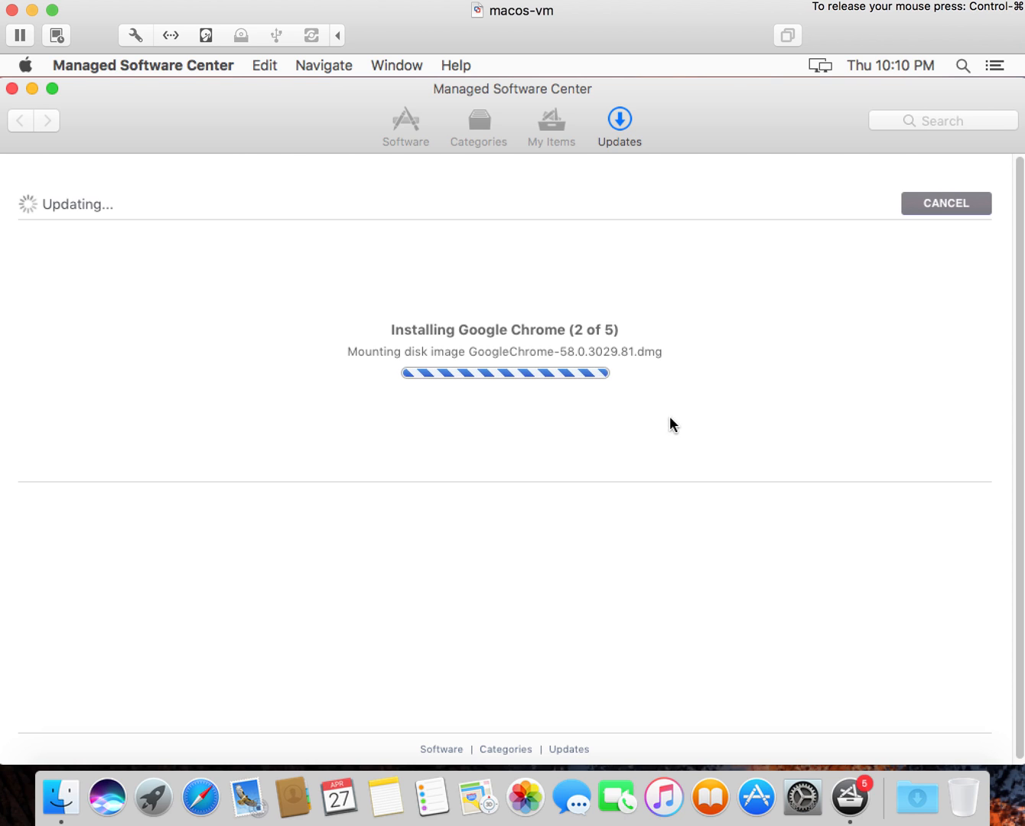
{"action": "mouse_move", "coordinate": [660, 312]}
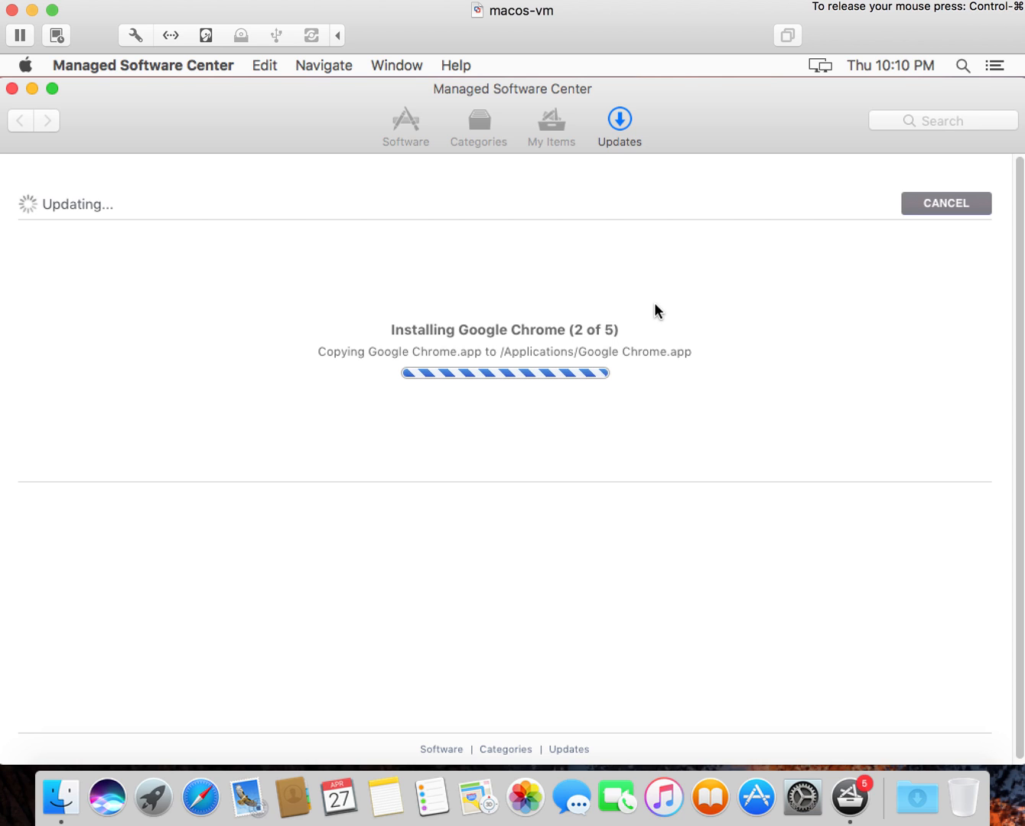
{"action": "mouse_move", "coordinate": [661, 386]}
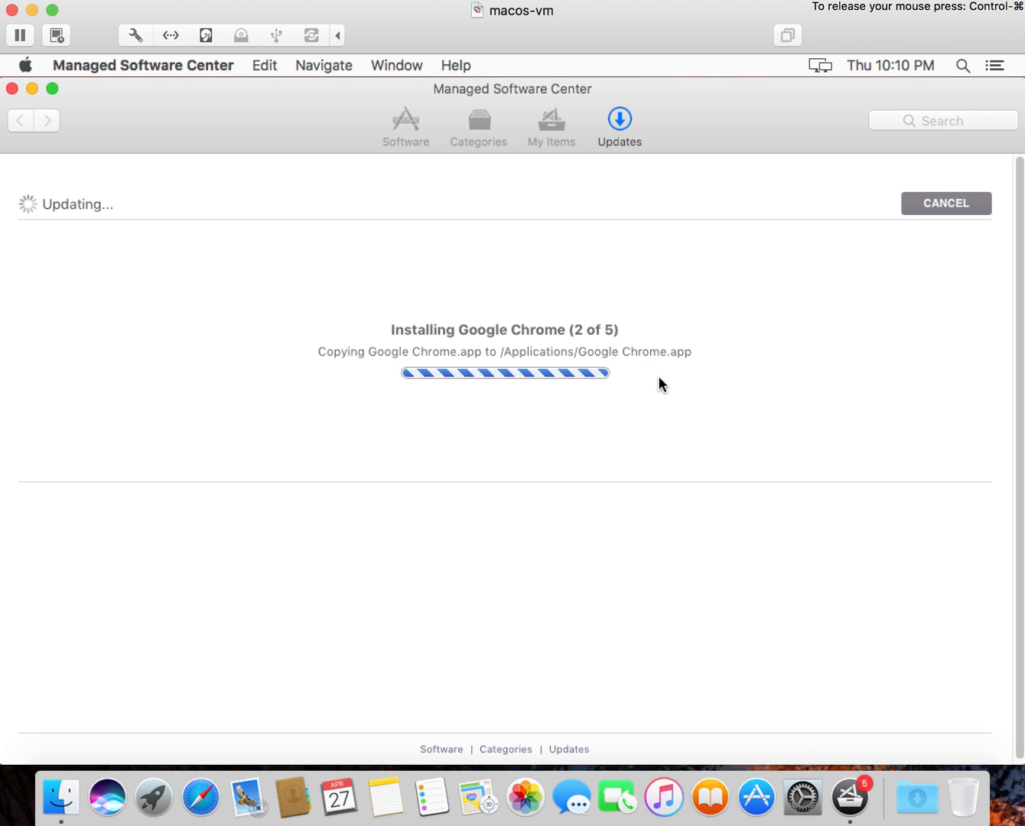
{"action": "mouse_move", "coordinate": [655, 373]}
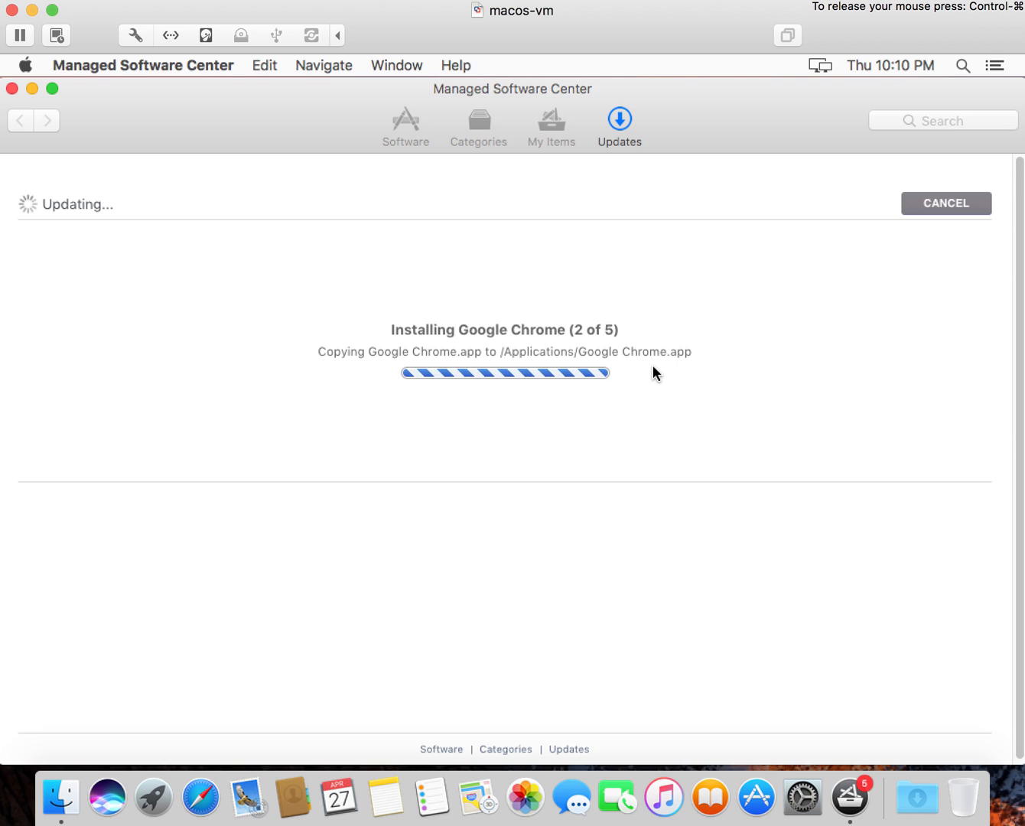
{"action": "mouse_move", "coordinate": [532, 61]}
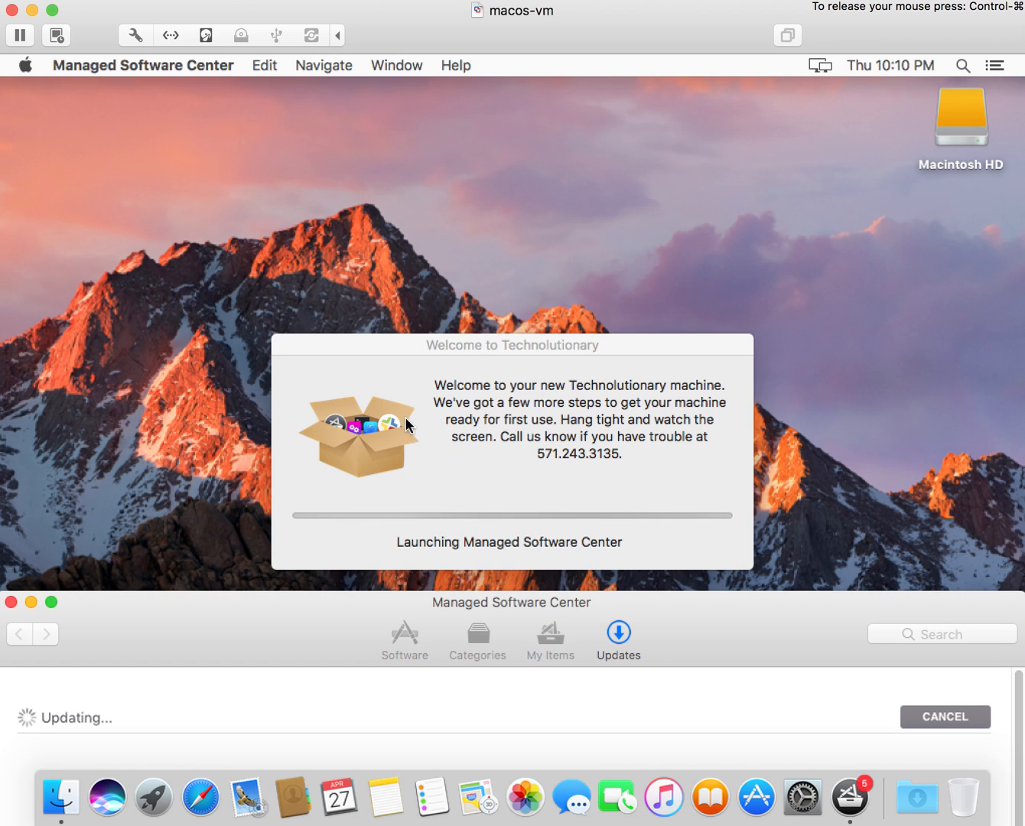
{"action": "mouse_move", "coordinate": [527, 569]}
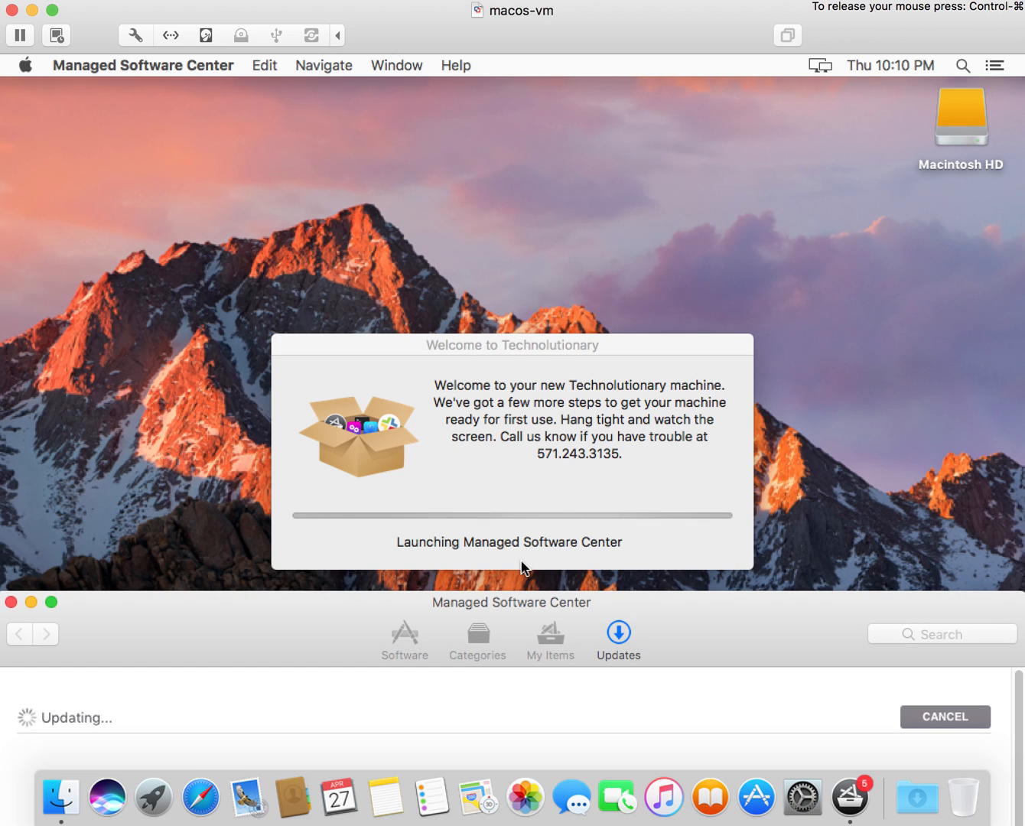
{"action": "mouse_move", "coordinate": [674, 461]}
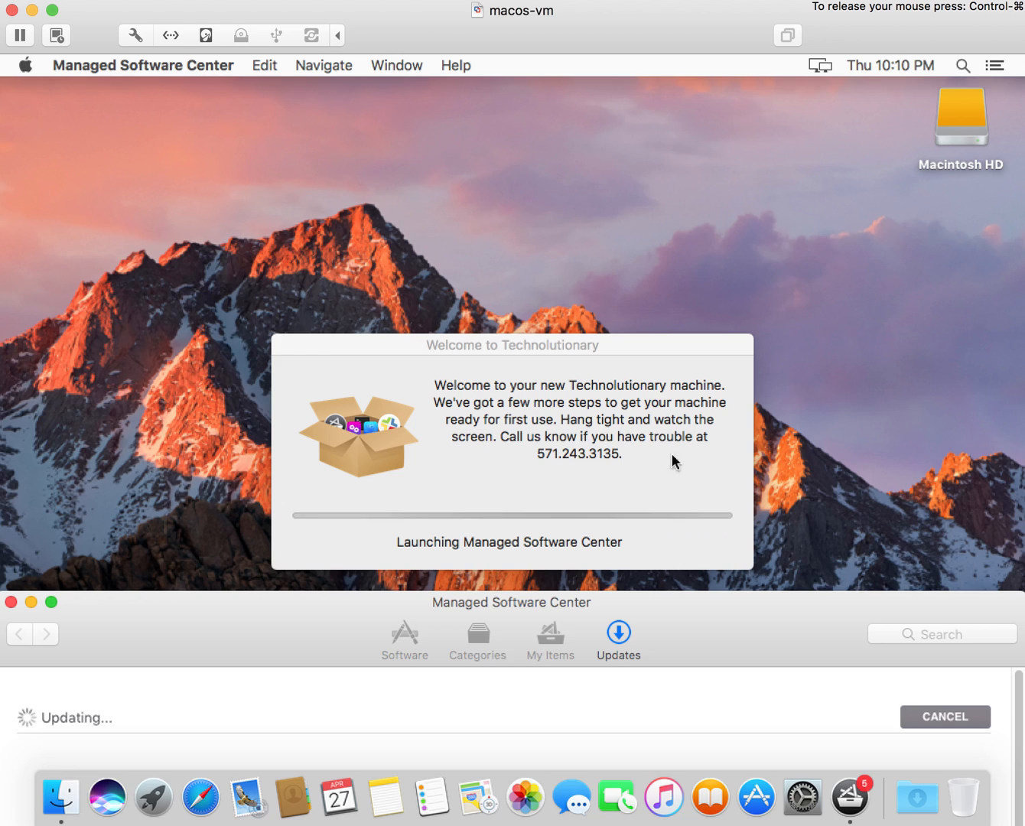
{"action": "mouse_move", "coordinate": [462, 557]}
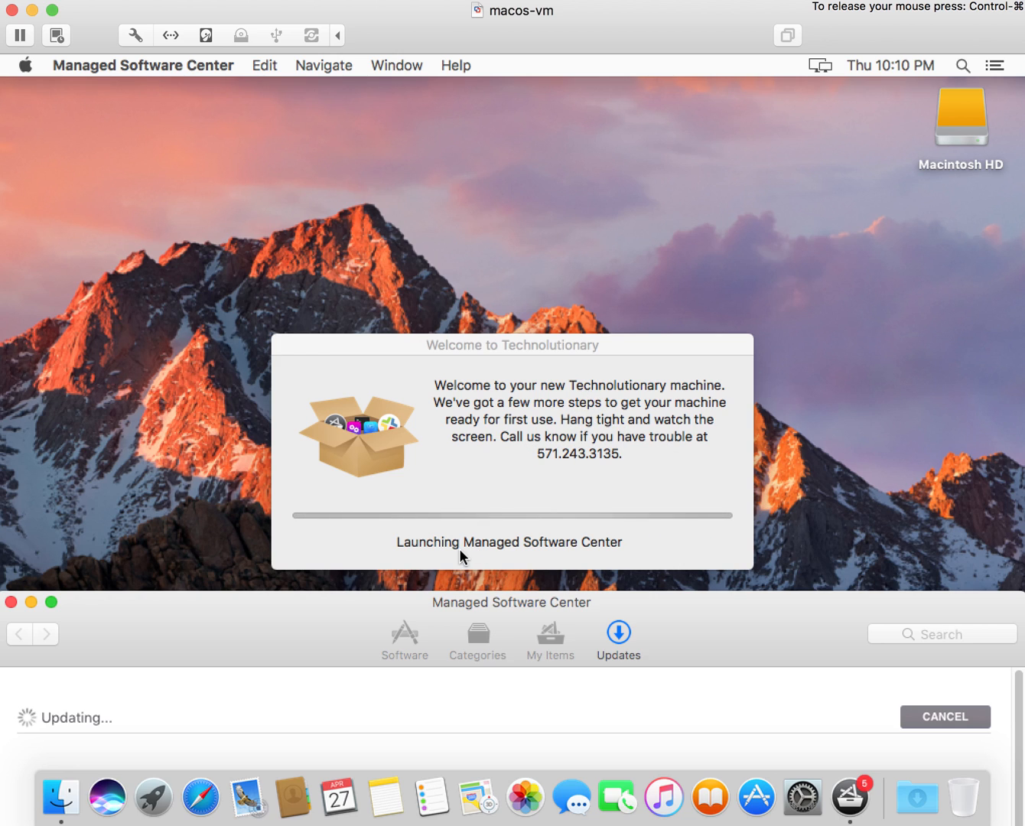
{"action": "mouse_move", "coordinate": [574, 346]}
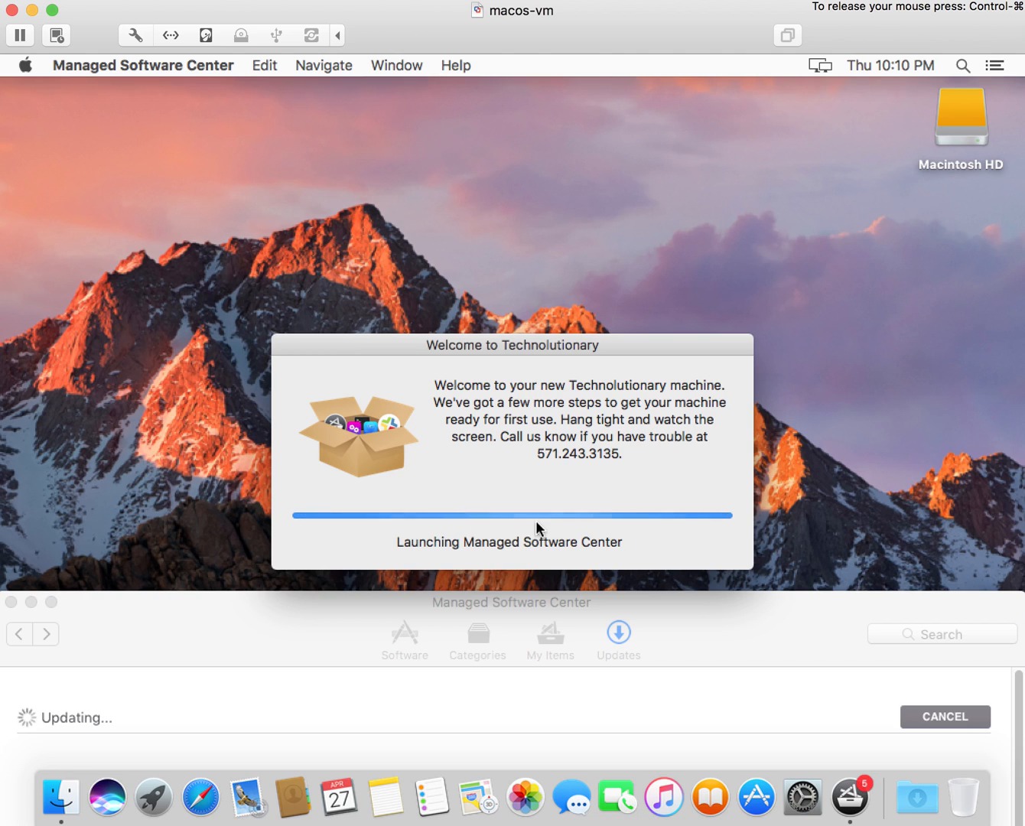
{"action": "mouse_move", "coordinate": [589, 531]}
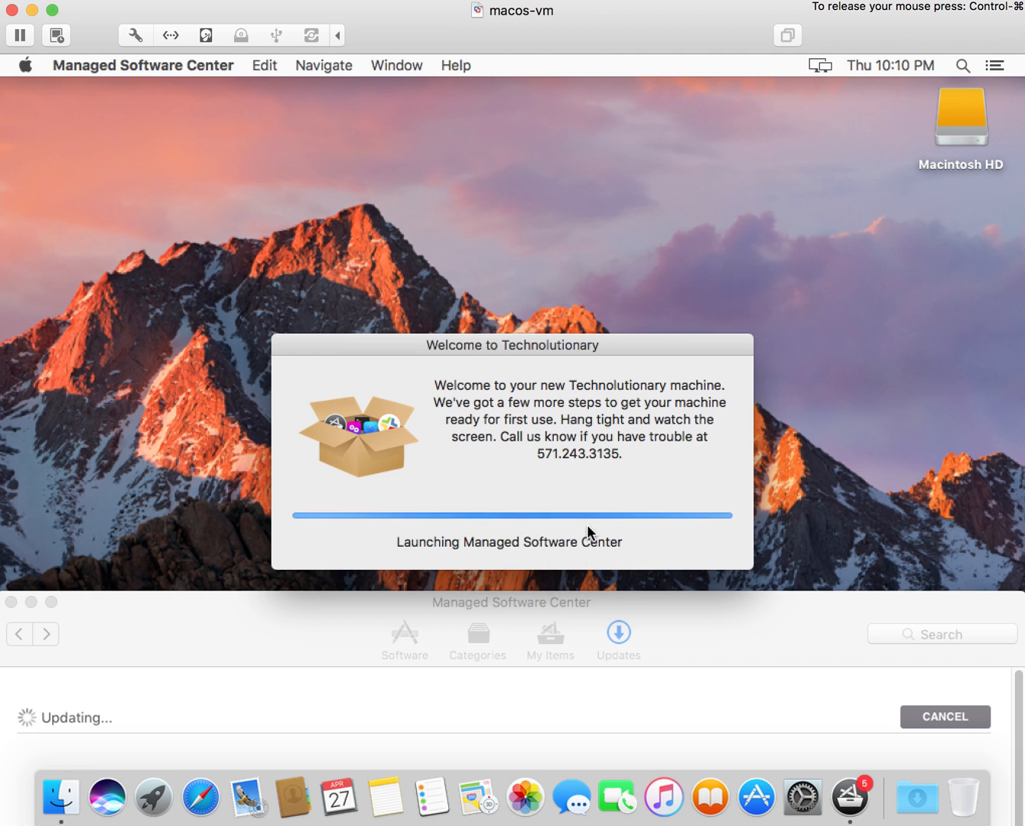
{"action": "mouse_move", "coordinate": [419, 517]}
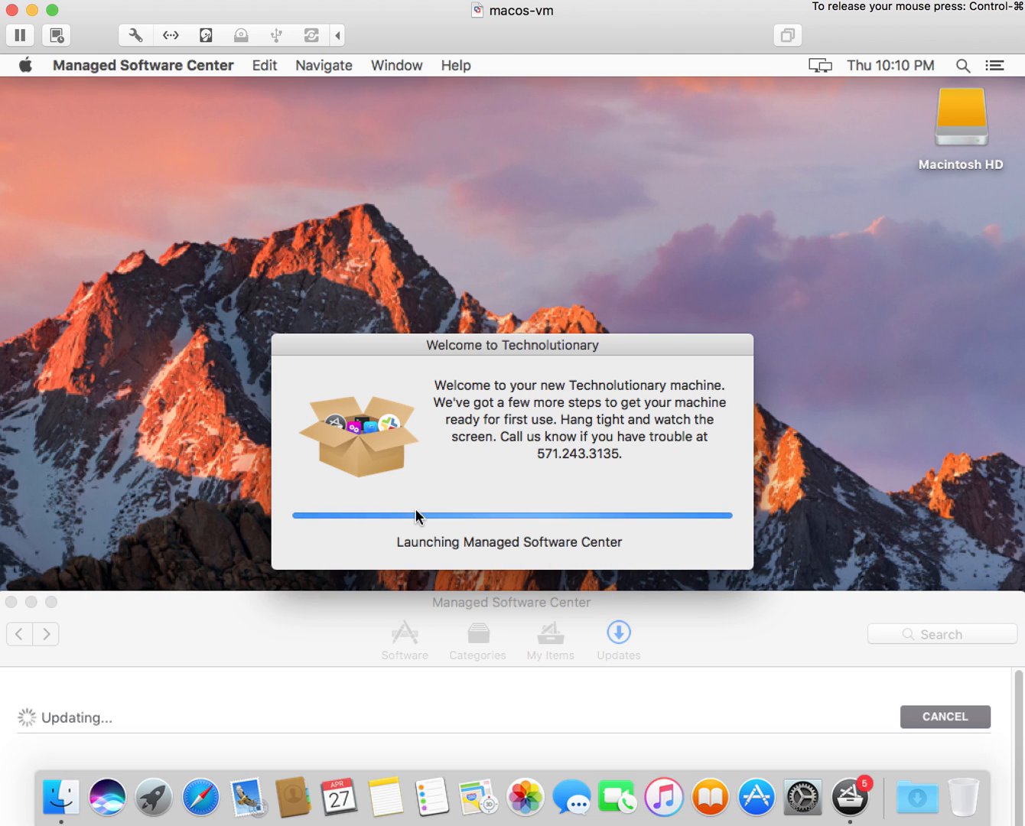
{"action": "mouse_move", "coordinate": [588, 543]}
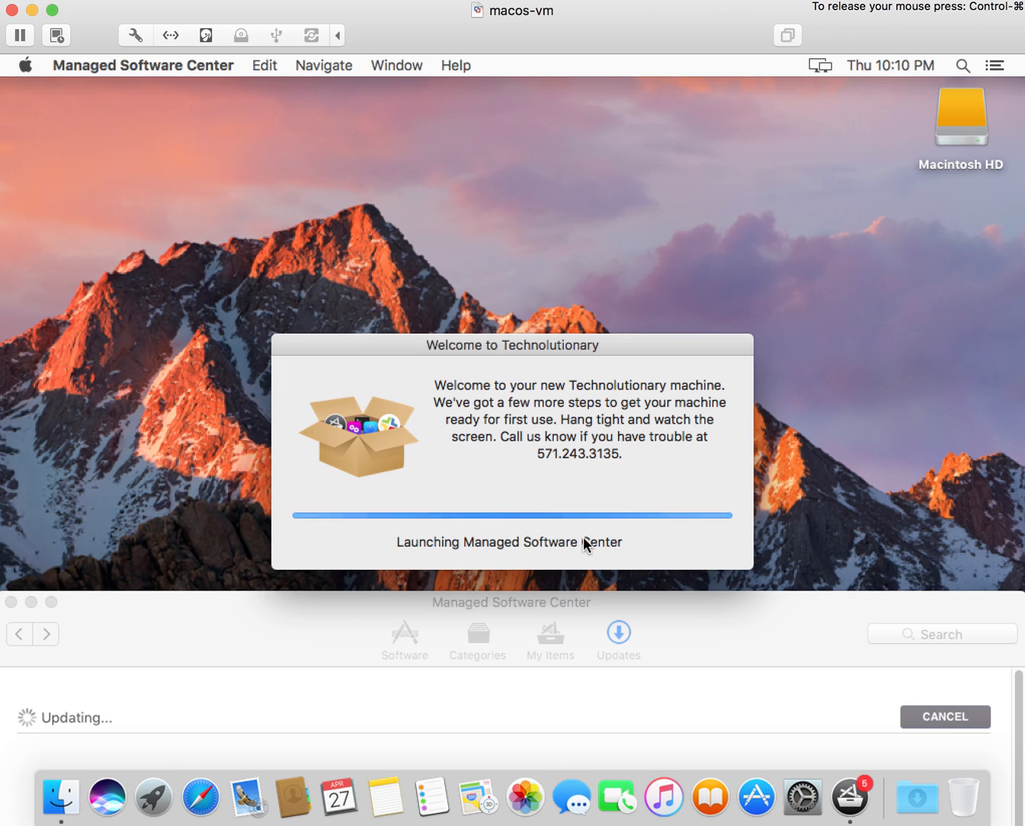
{"action": "mouse_move", "coordinate": [609, 598]}
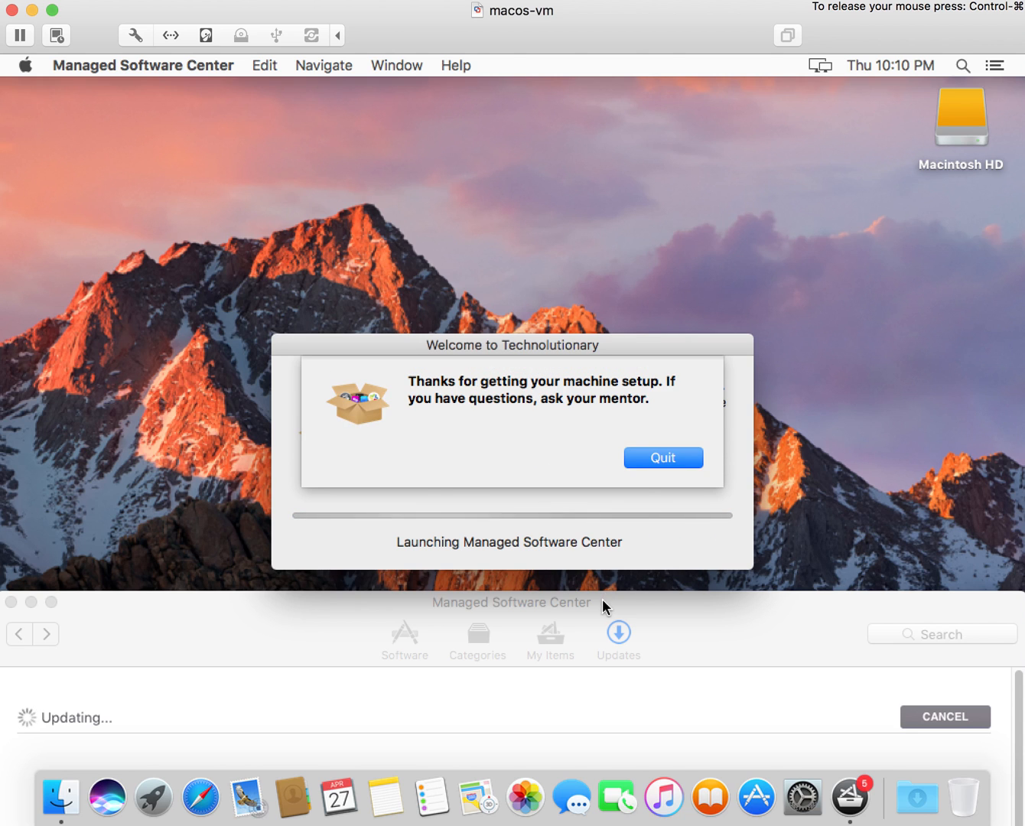
Quit DEPNotify's completion alert so Managed Software Center reports 'Your software is up to date.'
{"action": "left_click", "coordinate": [663, 456]}
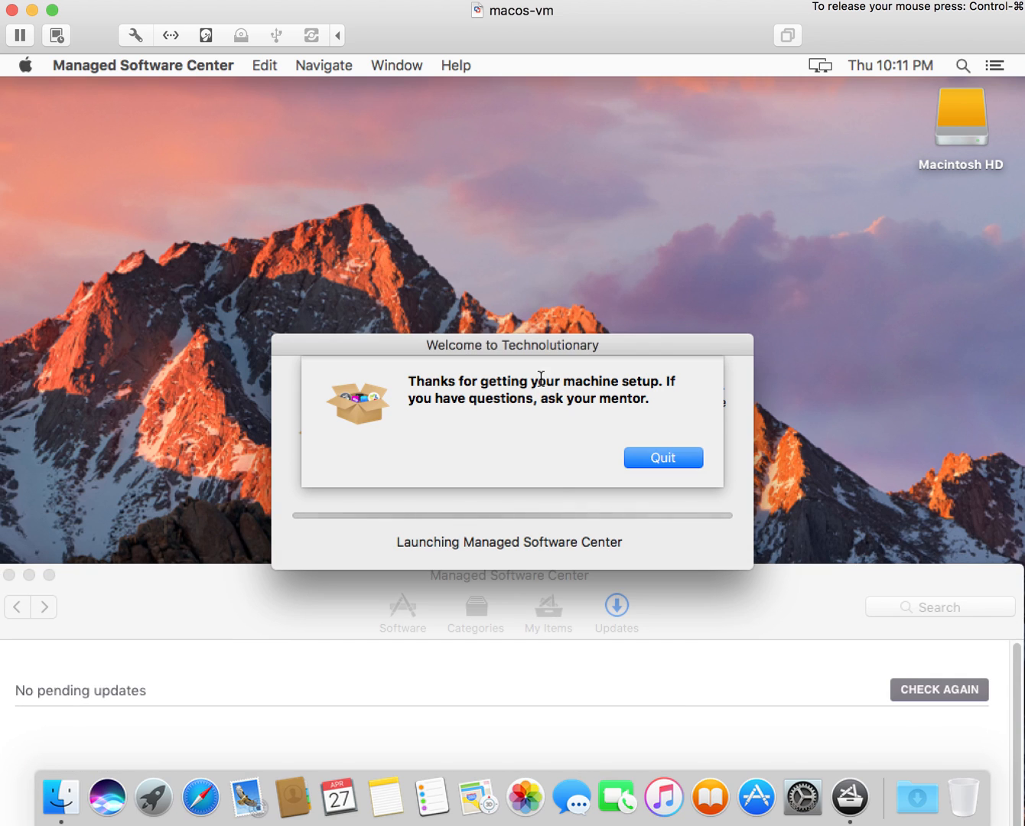
{"action": "mouse_move", "coordinate": [487, 416]}
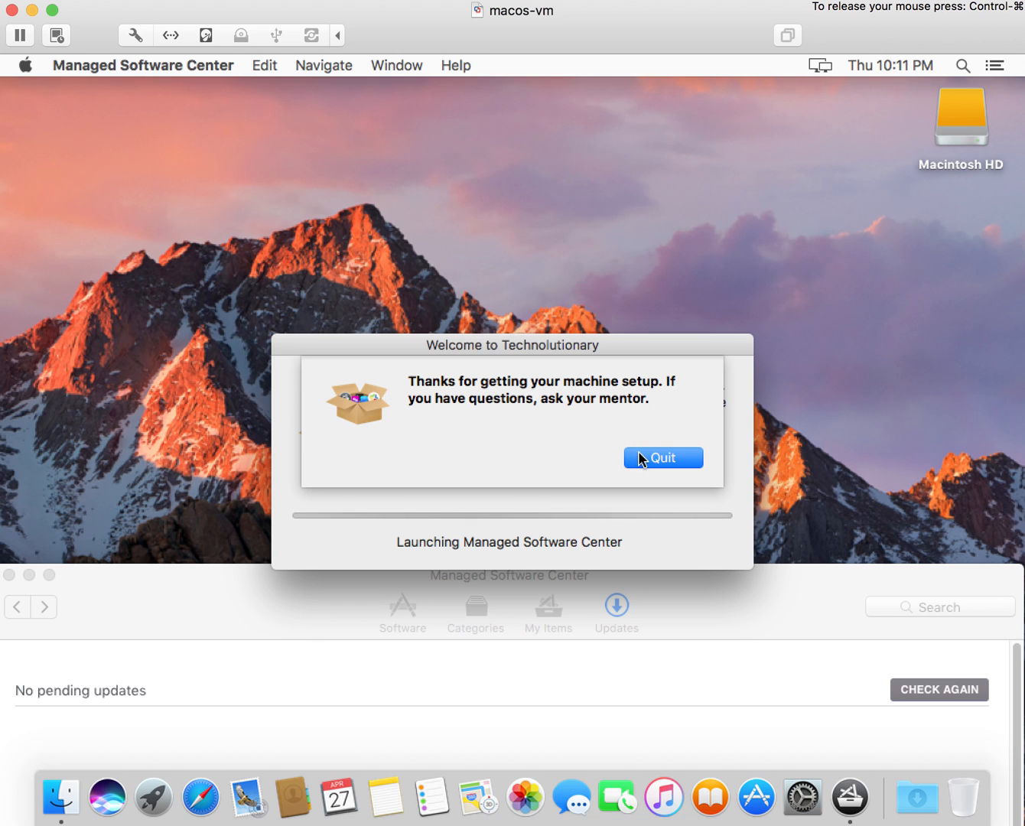
{"action": "left_click", "coordinate": [662, 457]}
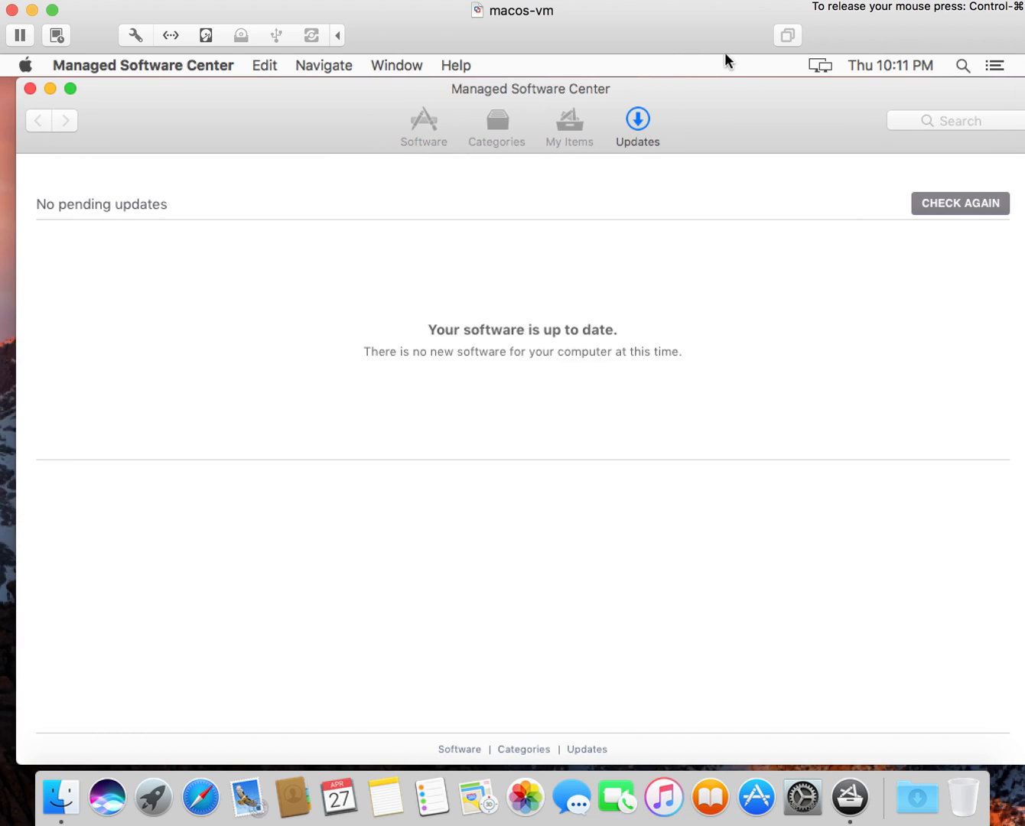